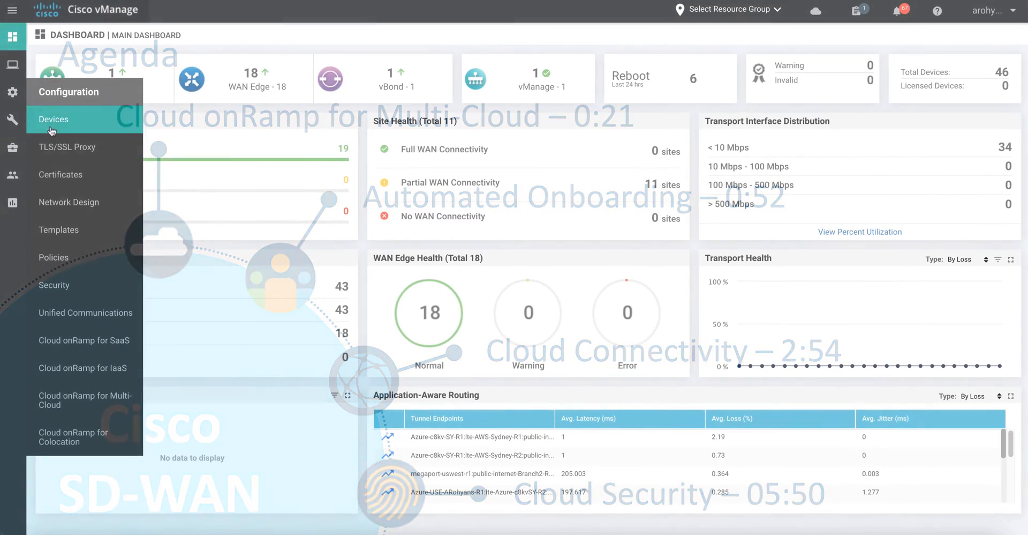
Go to Cloud onRamp for Multi-Cloud and bring up Cloud Global Settings.
click(73, 400)
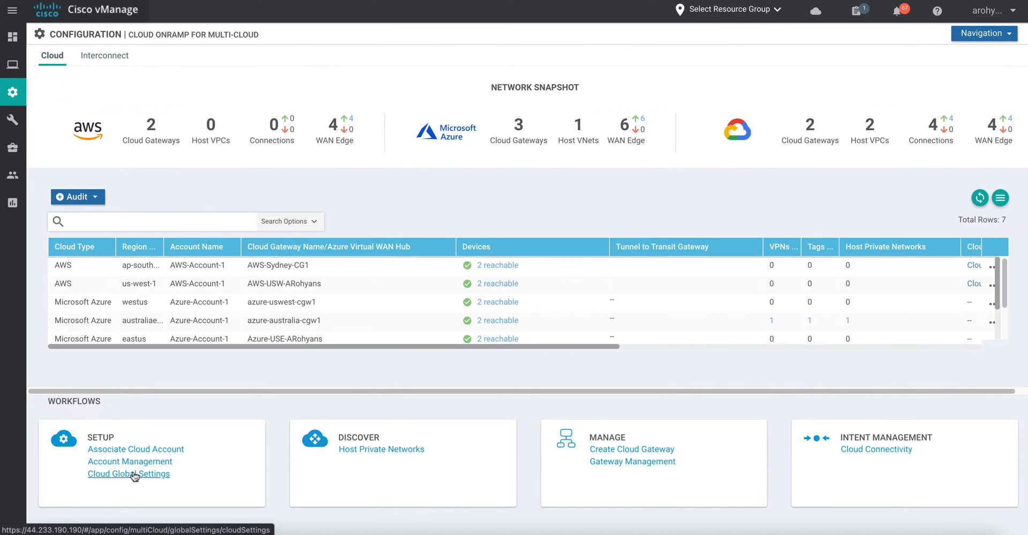
click(129, 473)
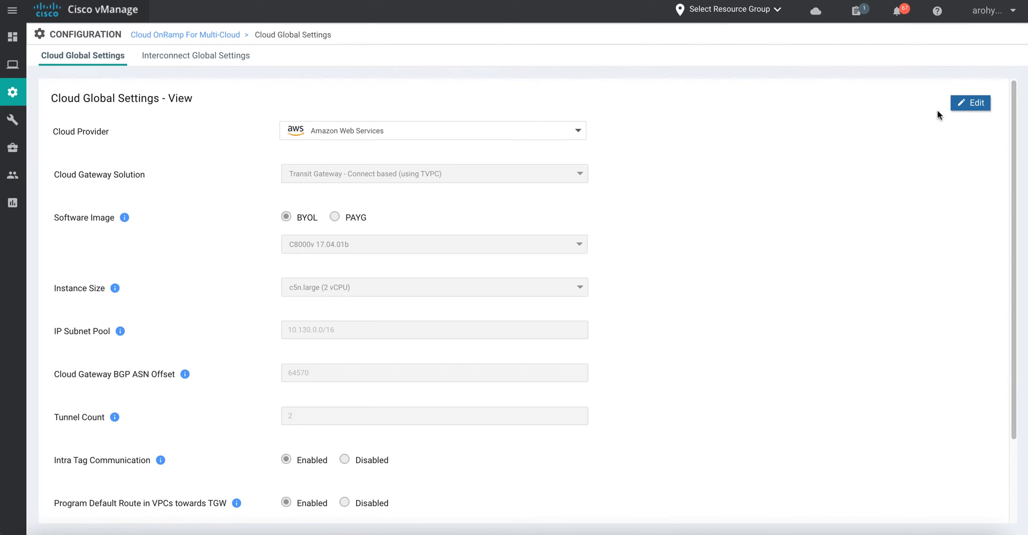
Edit the AWS global settings, choose software image C8000v 17.05.01a, and update.
click(971, 103)
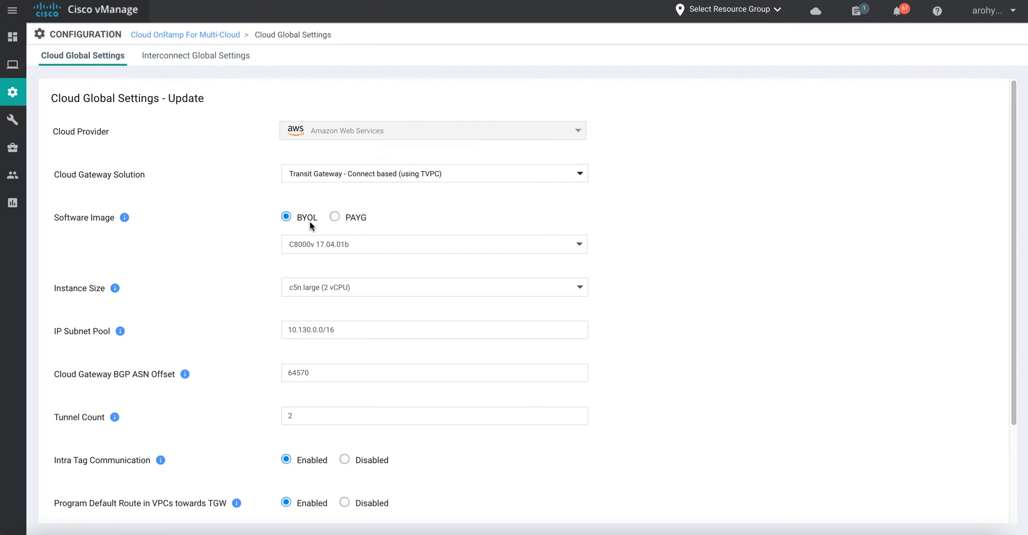
click(435, 245)
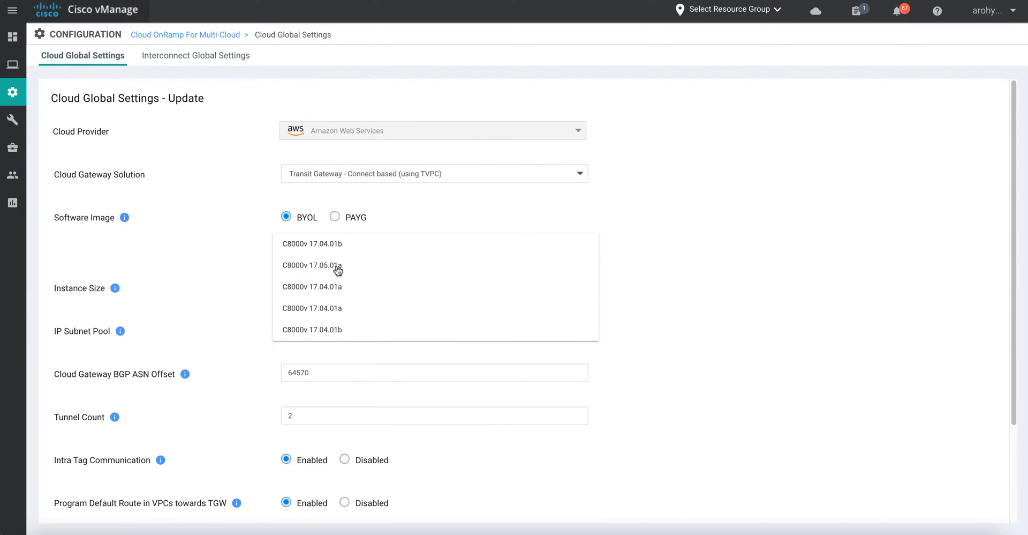
click(312, 266)
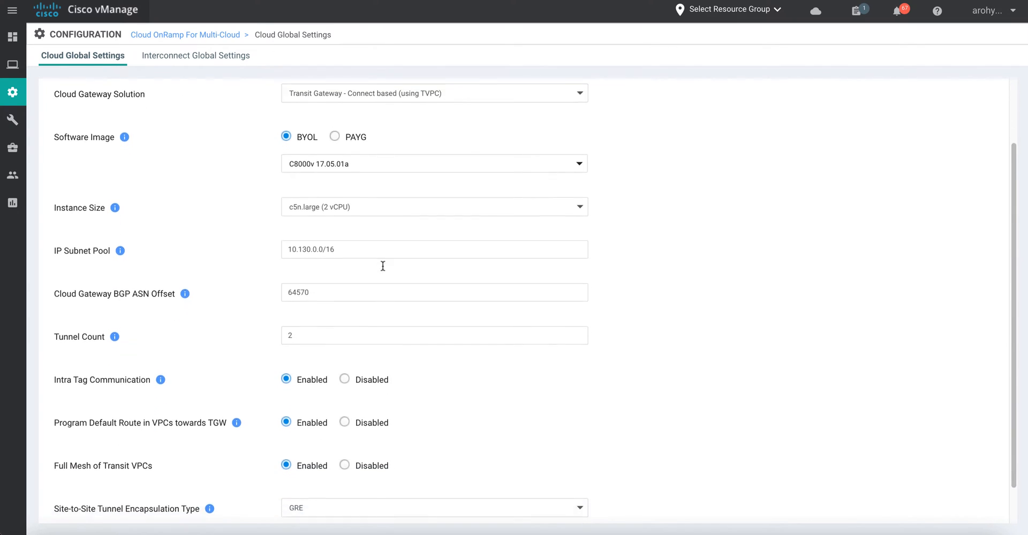
scroll(down, 3)
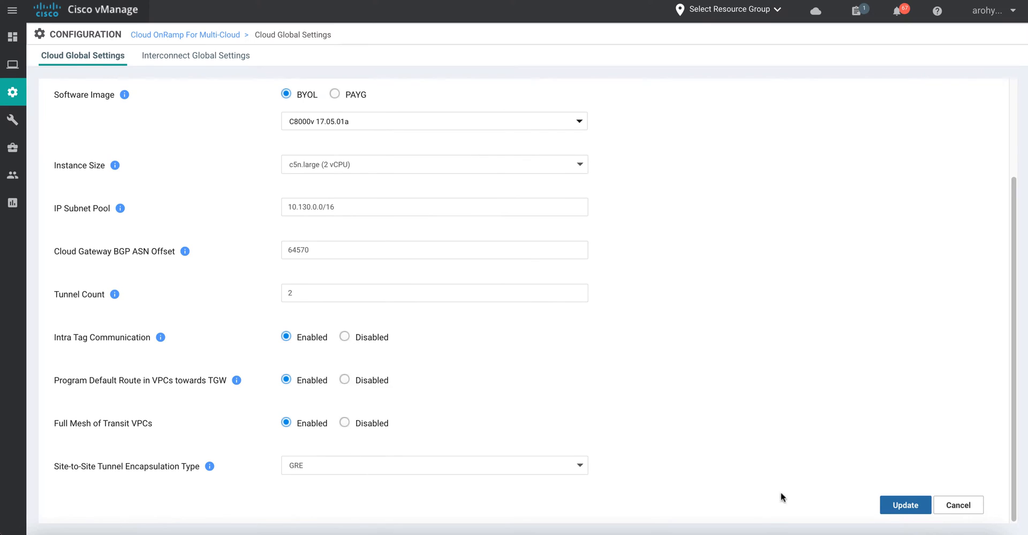
click(905, 504)
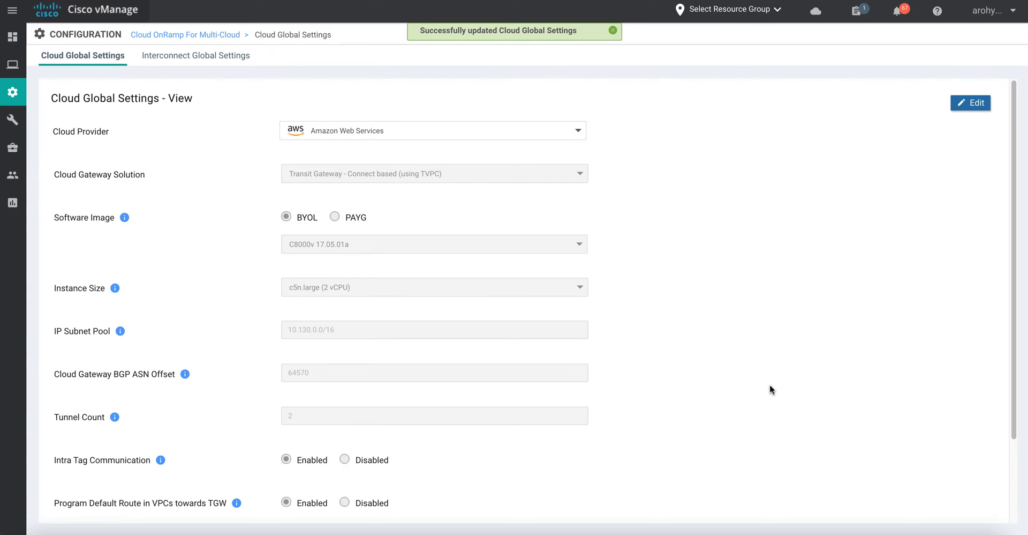
scroll(down, 3)
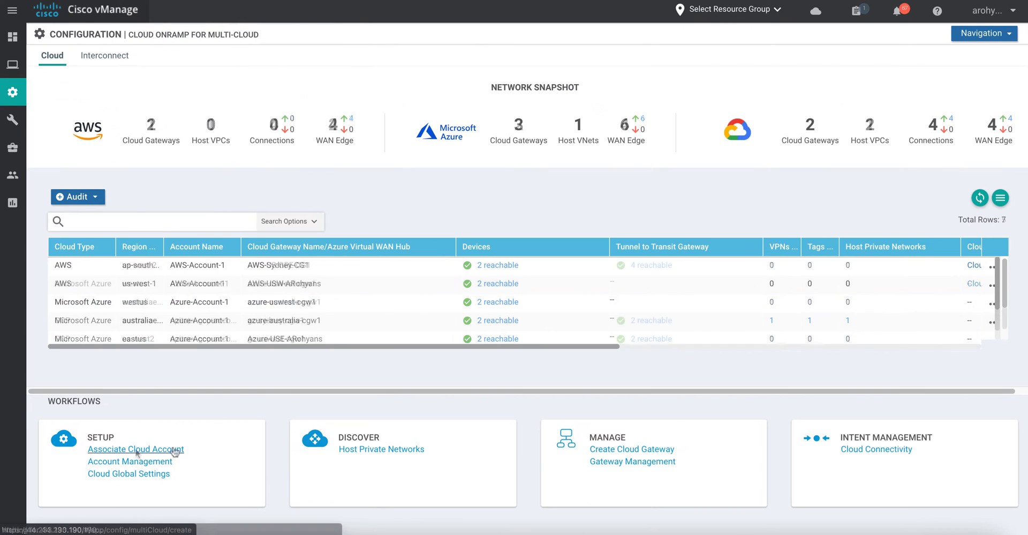
Associate the AWS cloud account arohyans-aws-creds using key login.
click(135, 449)
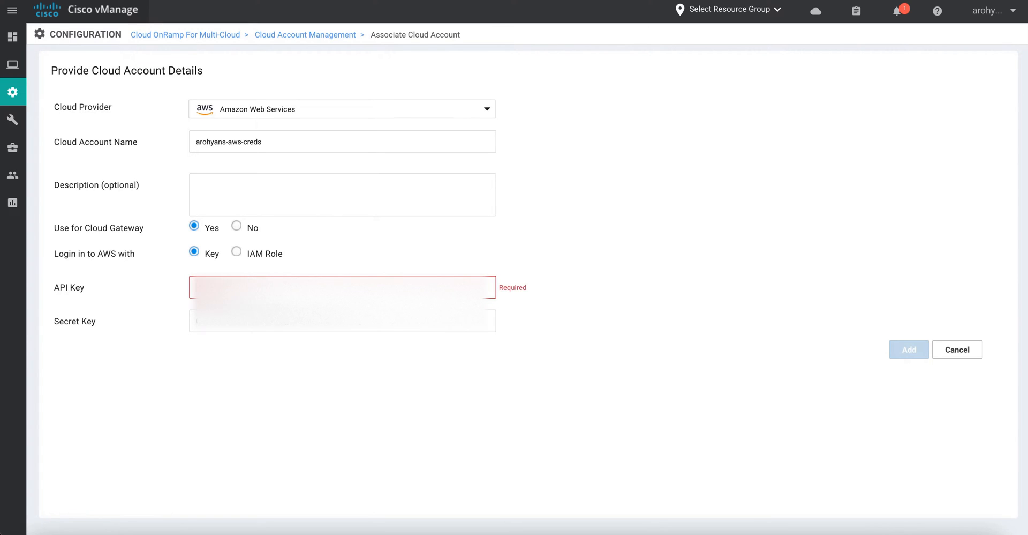
click(908, 349)
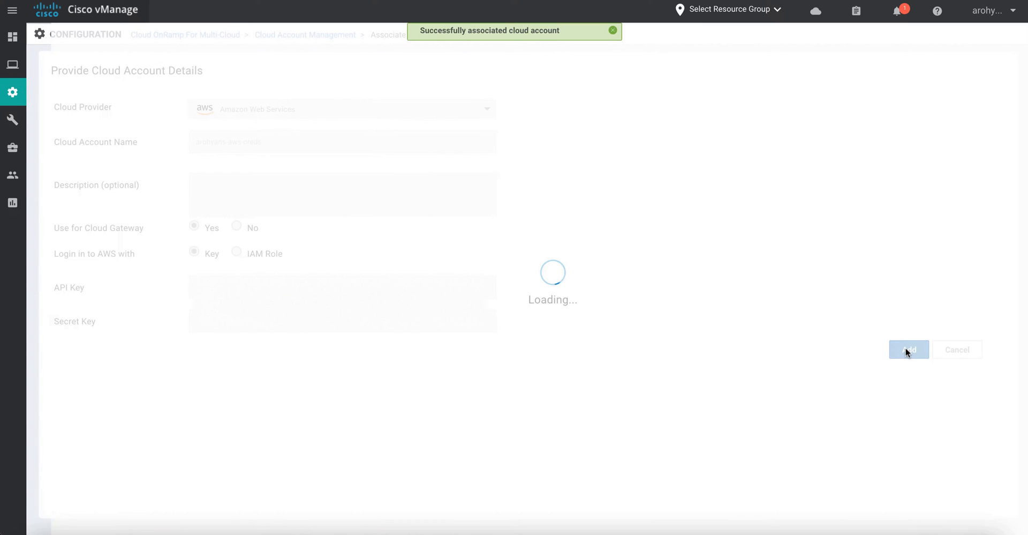
click(909, 349)
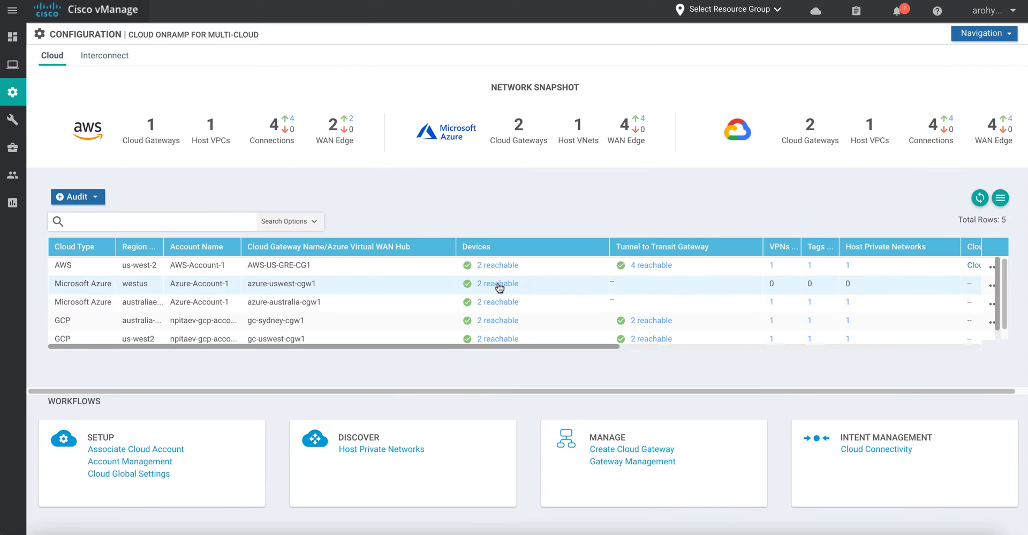
Start a new cloud gateway named AWS-USW-ARohyans under AWS-Account-1 in us-west-1.
click(632, 449)
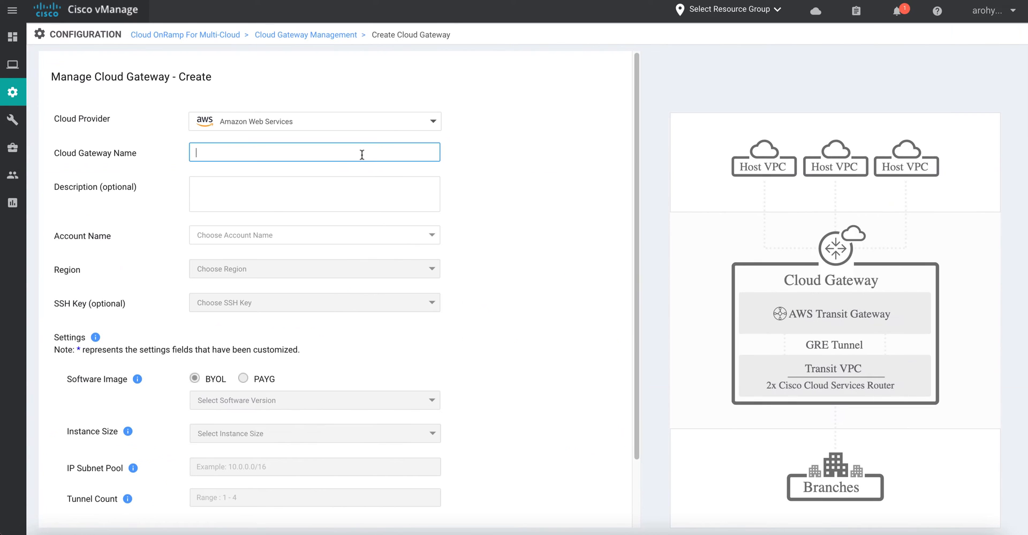
text(AWS-USW)
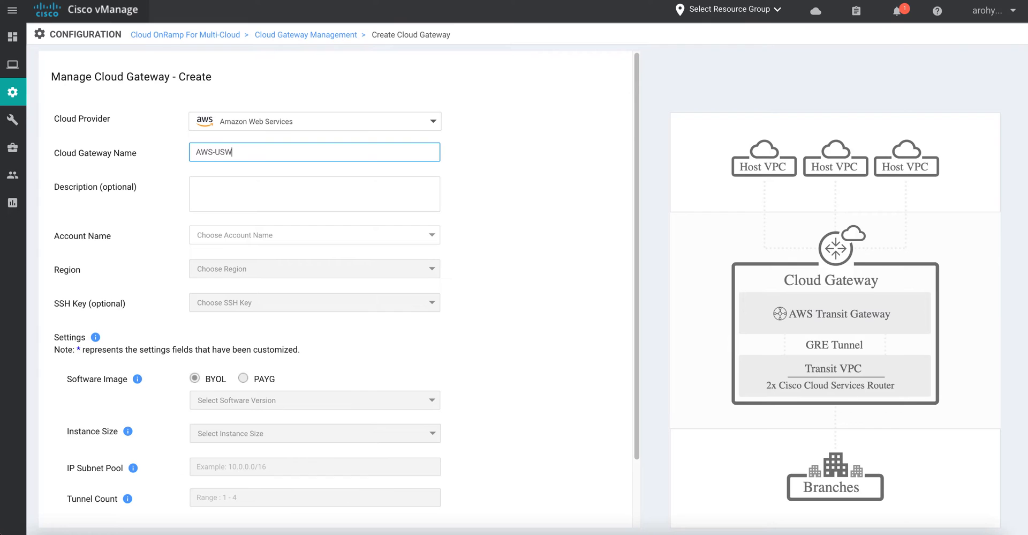
text(-ARohyans)
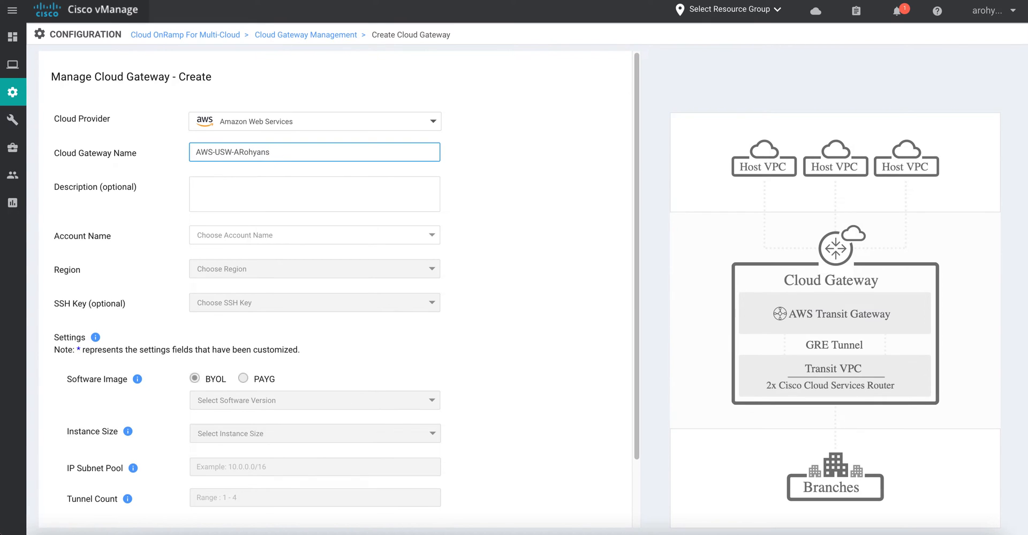
click(315, 269)
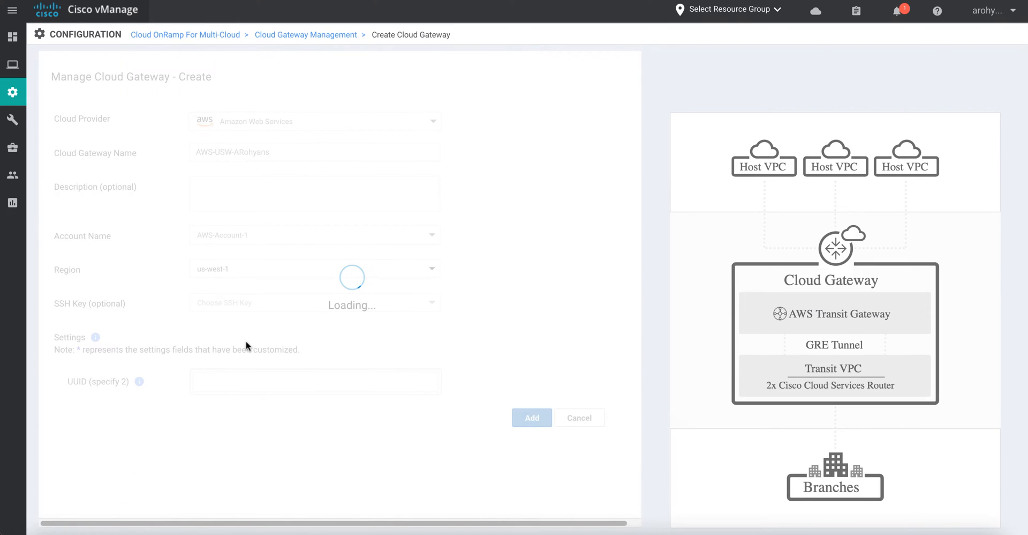
Choose SSH key aws-key-20-3-setup, assign two device UUIDs, and add the gateway.
click(315, 302)
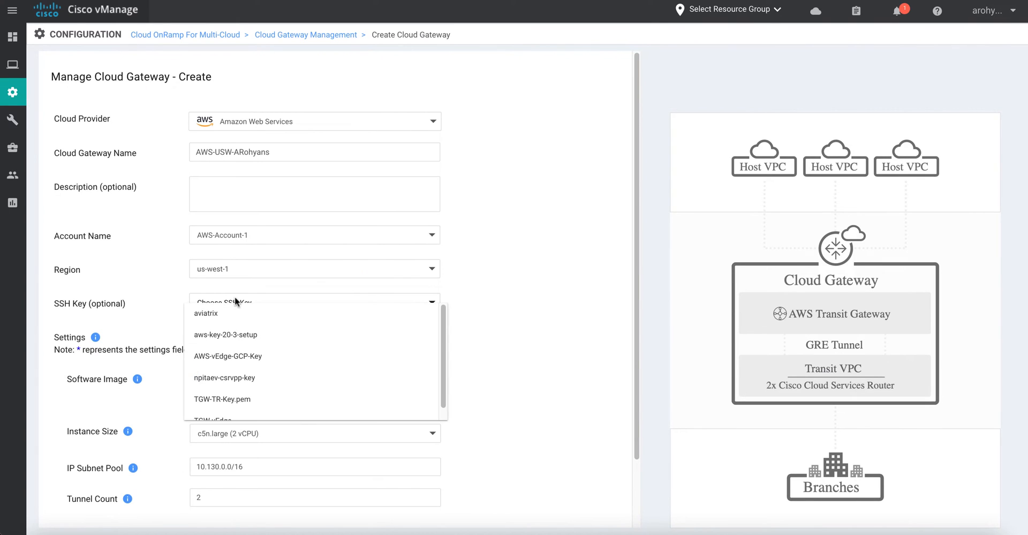
click(225, 334)
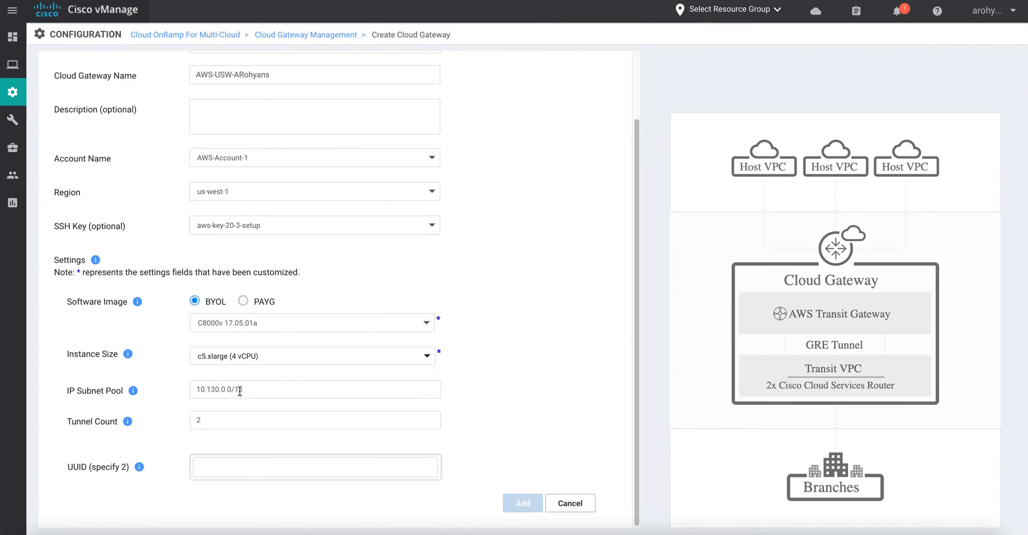
click(315, 467)
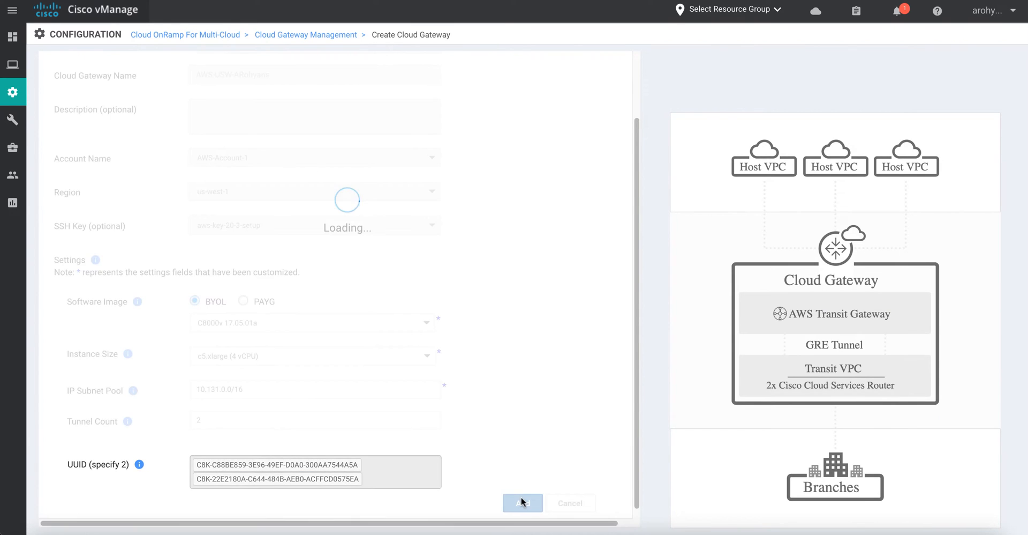
click(522, 502)
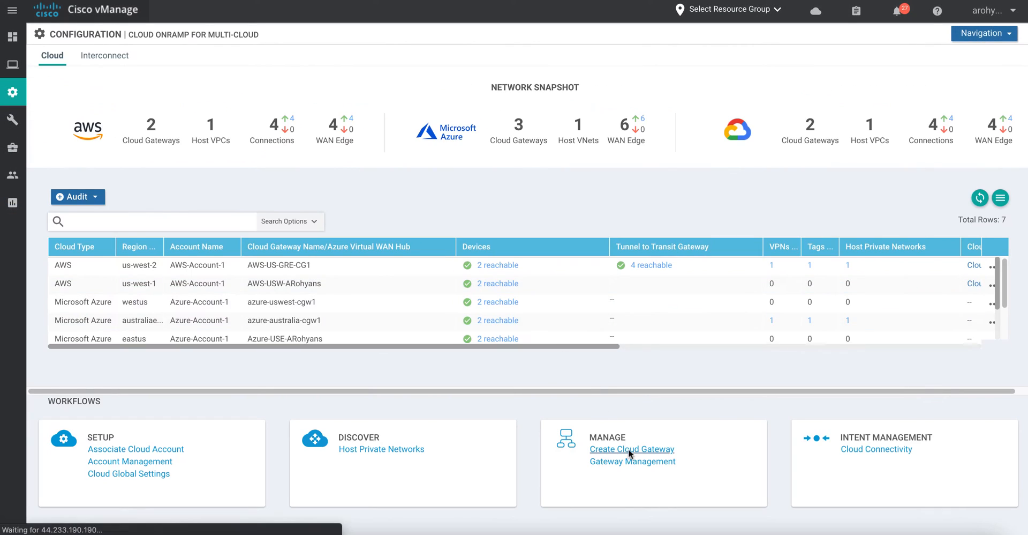
Start a Google Cloud gateway named gcpusccgw1 and choose its GCP account.
click(632, 449)
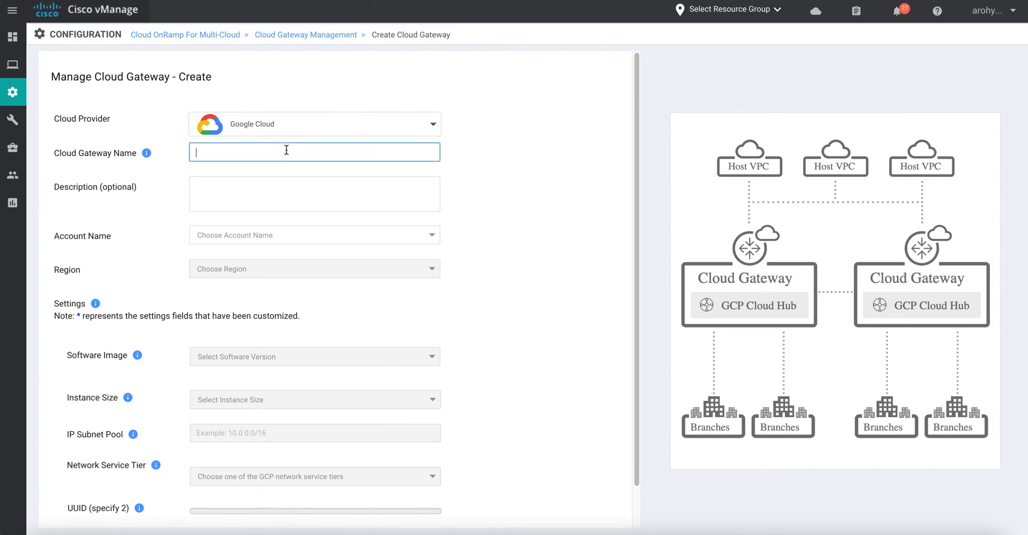
text(gcpusccgw1)
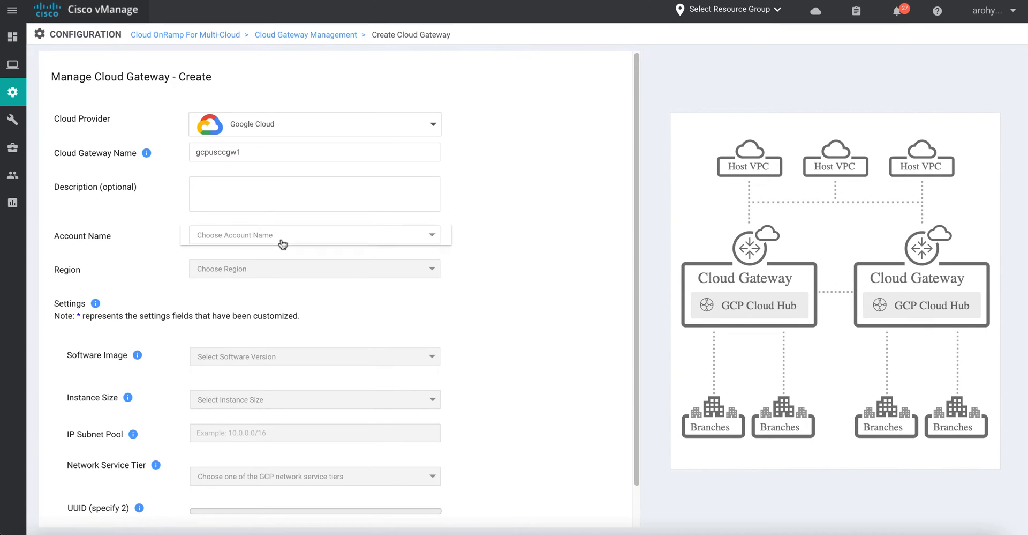
click(315, 269)
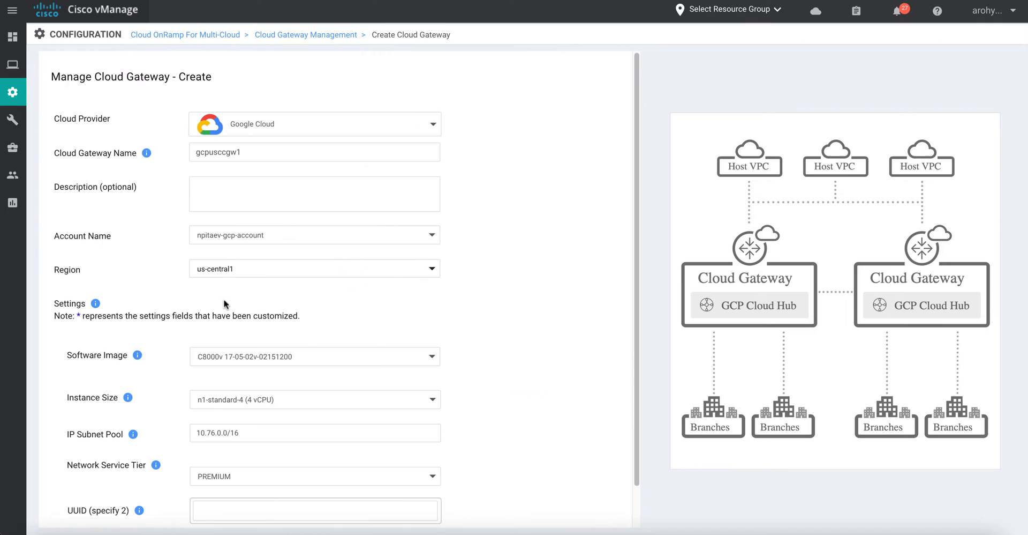
scroll(down, 3)
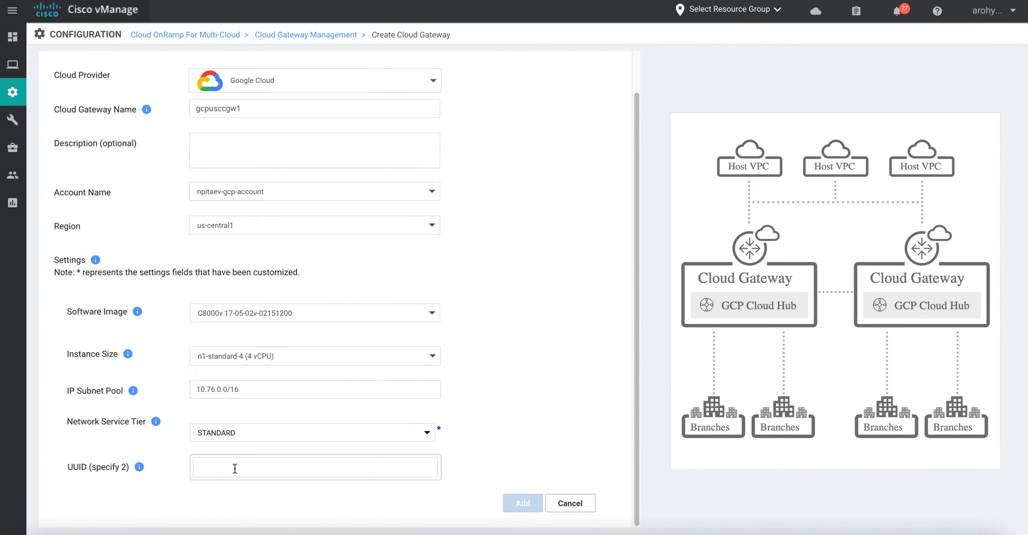
Assign two device UUIDs to gcpusccgw1 and add the gateway.
click(315, 467)
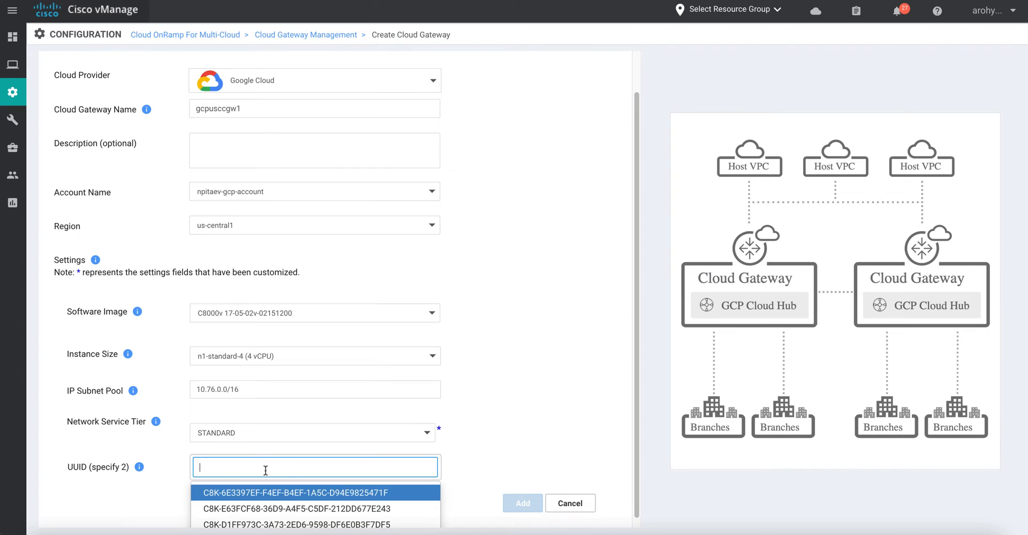
click(297, 508)
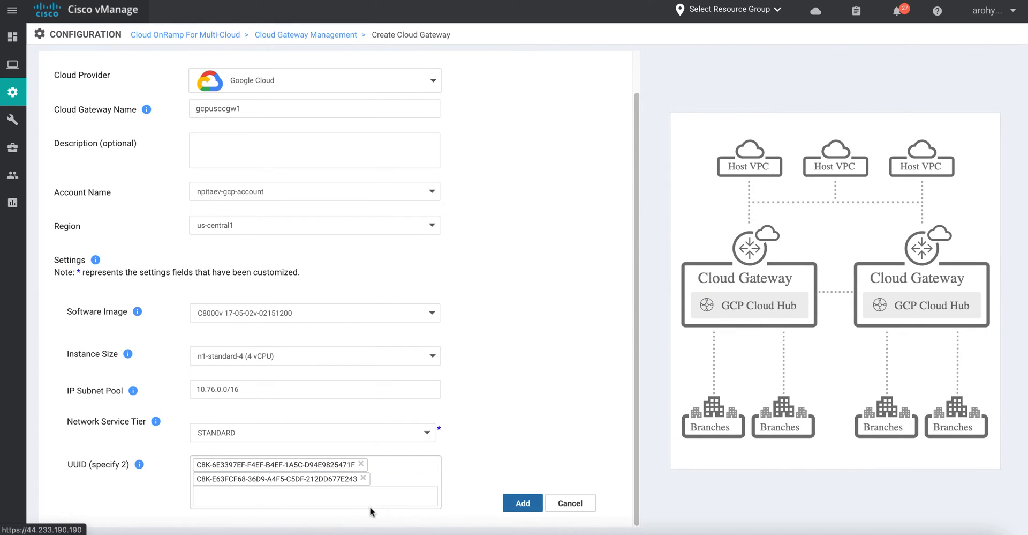
click(522, 502)
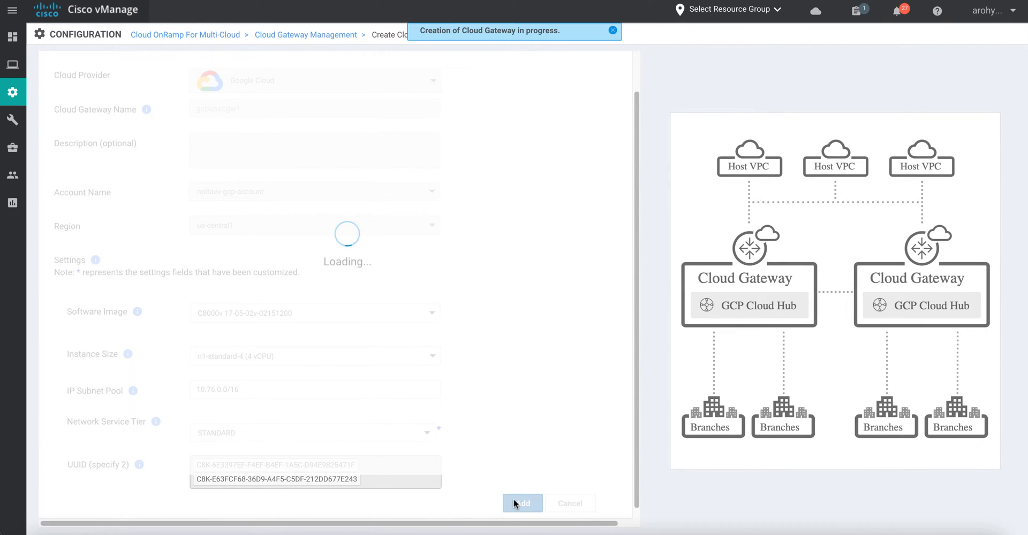
click(522, 502)
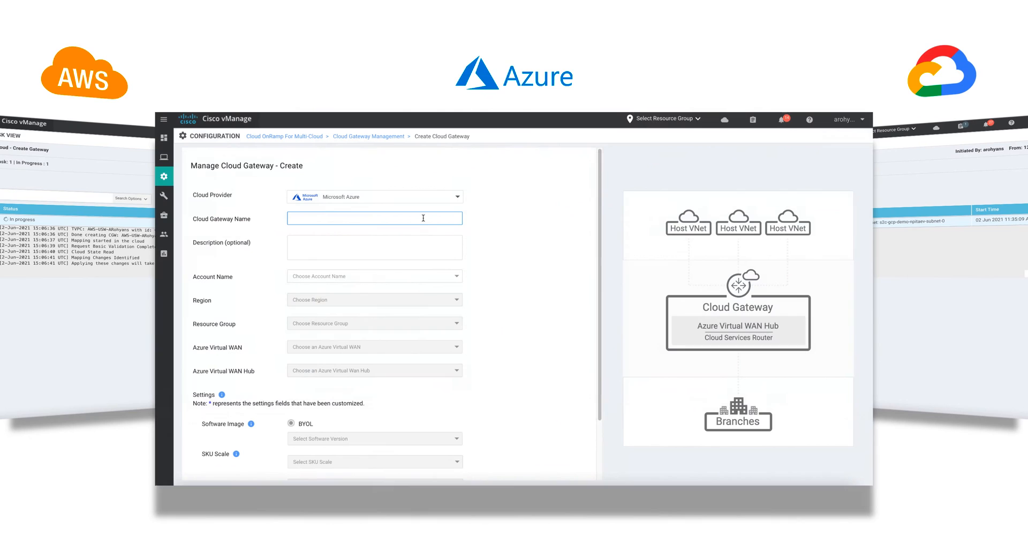
Name the Azure gateway Azure-USE-ARohyans and choose Azure-Account-1.
text(Azure-USE-ARohyans)
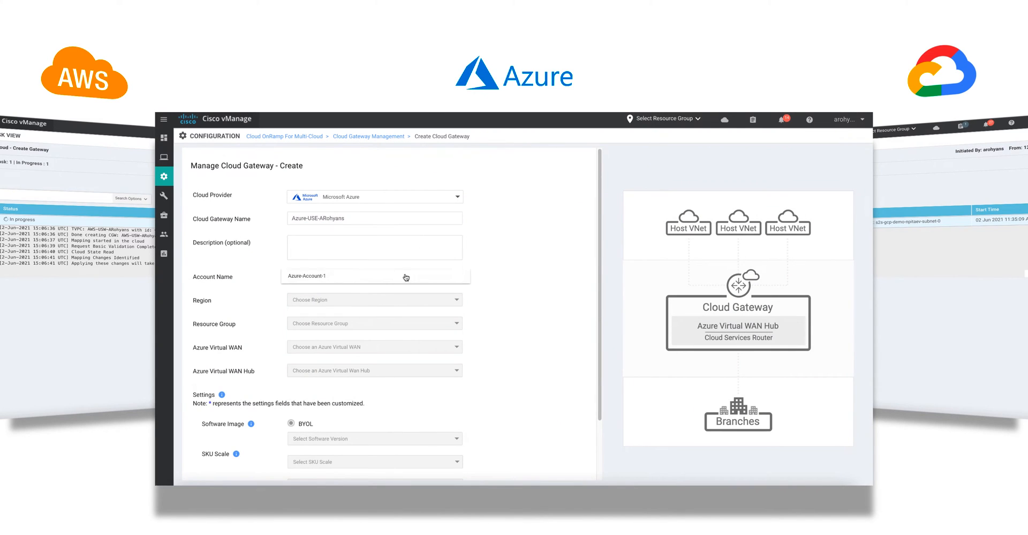
click(375, 299)
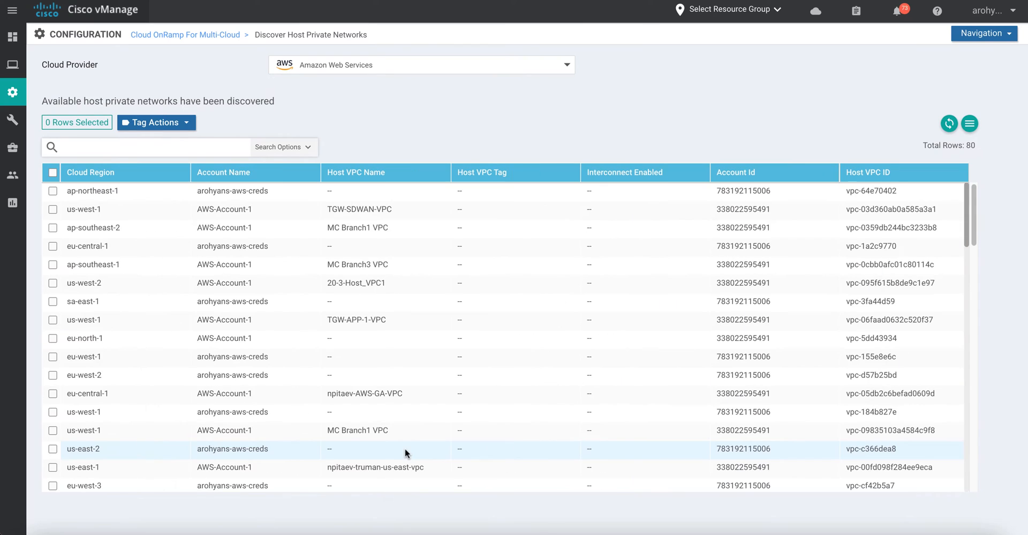
Filter host VPCs by 'sydney' and tag the Sydney VPC as Sydney-Host-VPC.
text(sy)
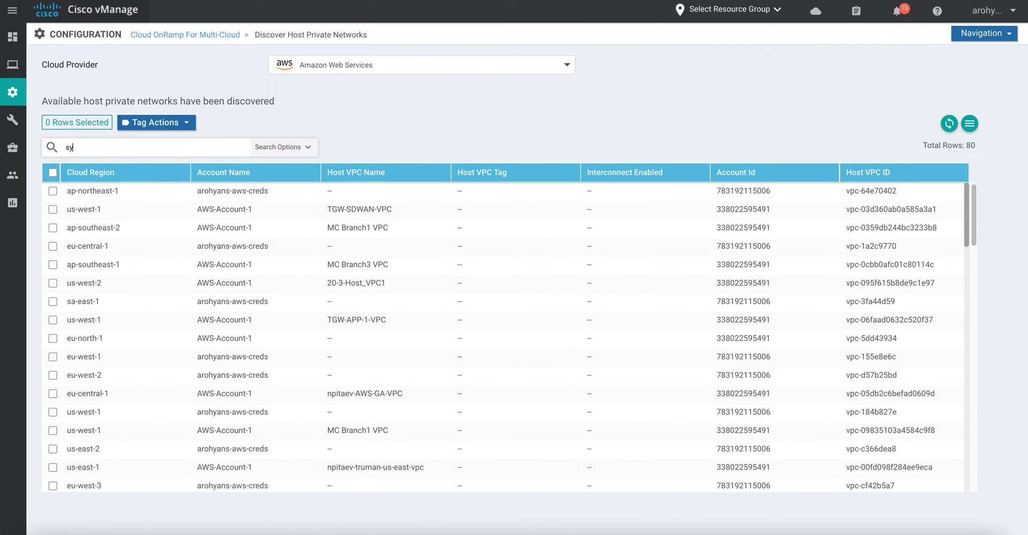
text(sydney)
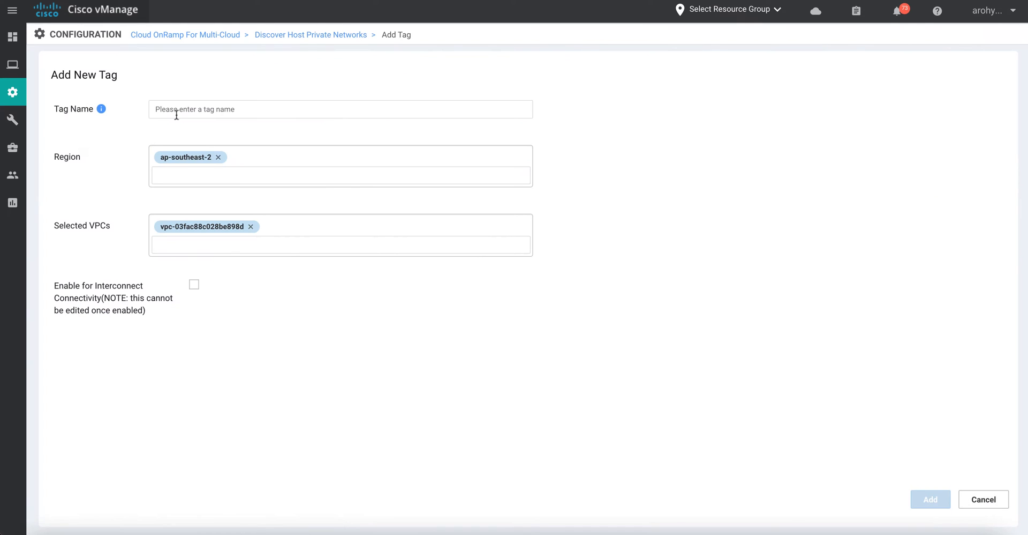
text(Sydney-Host-)
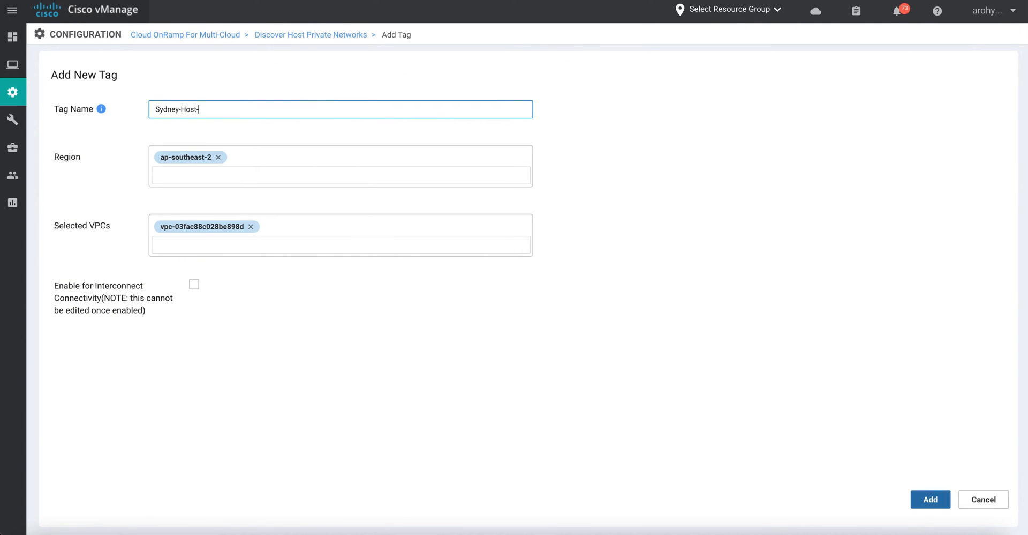
click(930, 499)
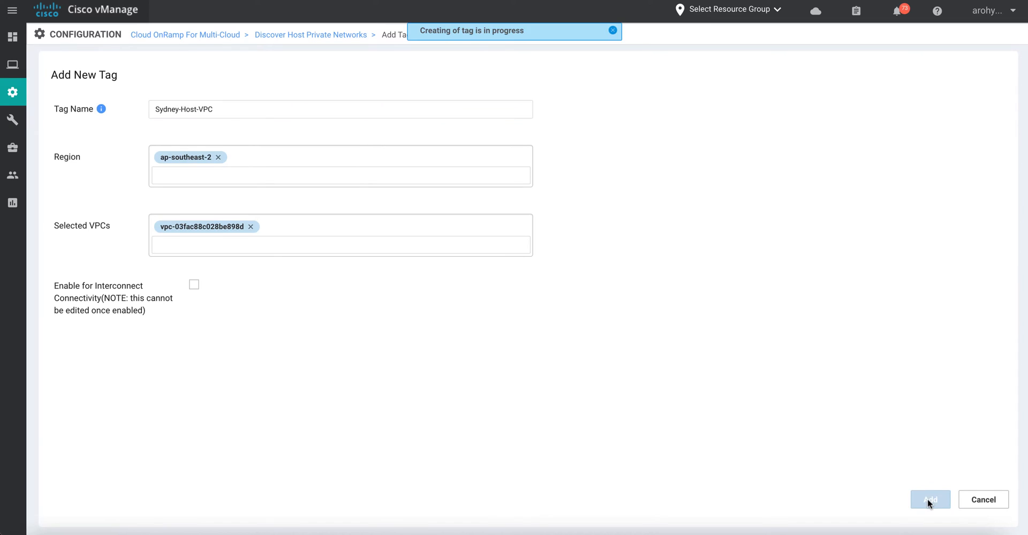
click(930, 499)
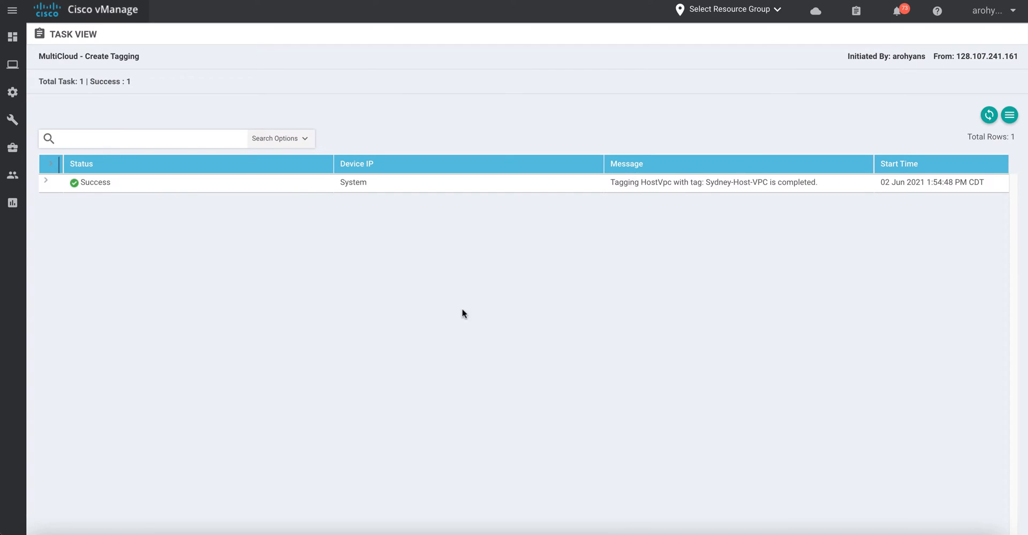
Bring up the SSH Terminal device list from Tools.
click(12, 120)
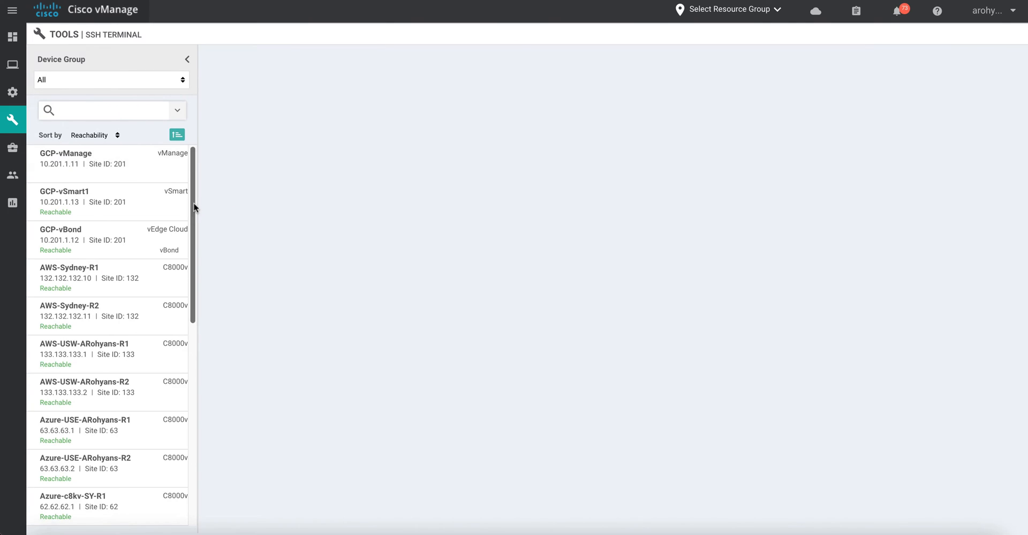
SSH to AWS-Sydney-R1 and gcp-sydney-r1, log in, and run 'sh ip route vrf 10'.
click(68, 278)
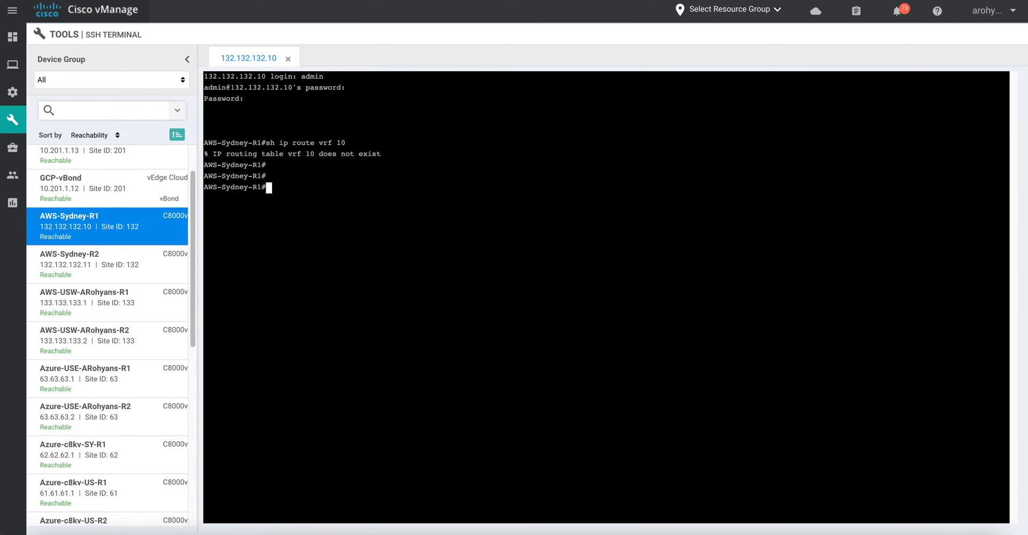
click(80, 380)
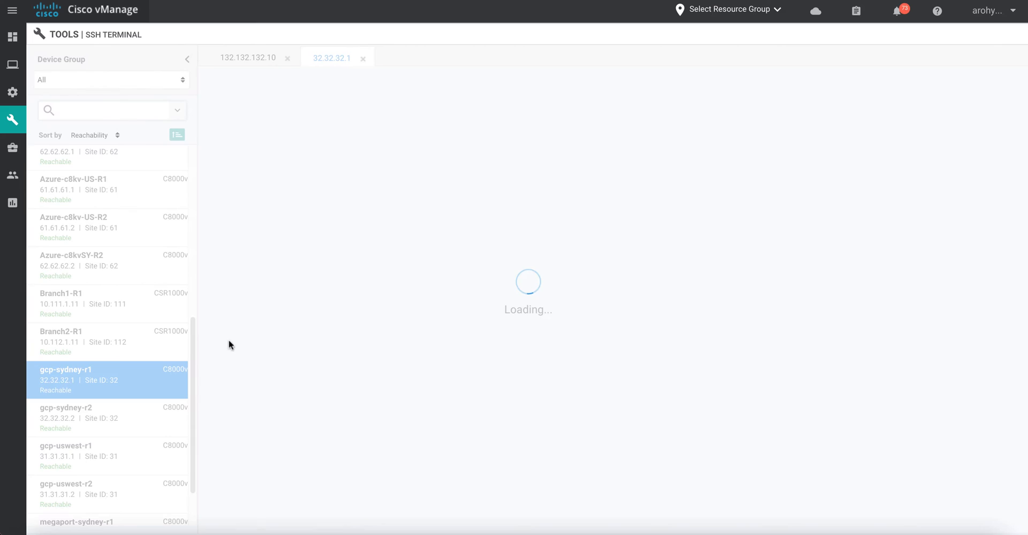
text(arohyan)
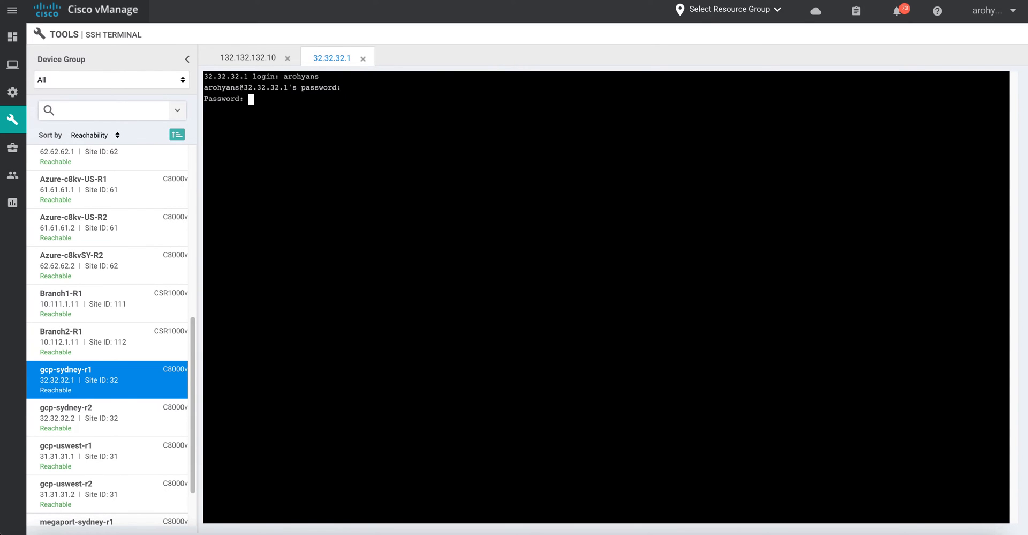
text(sh ip route vrf 10)
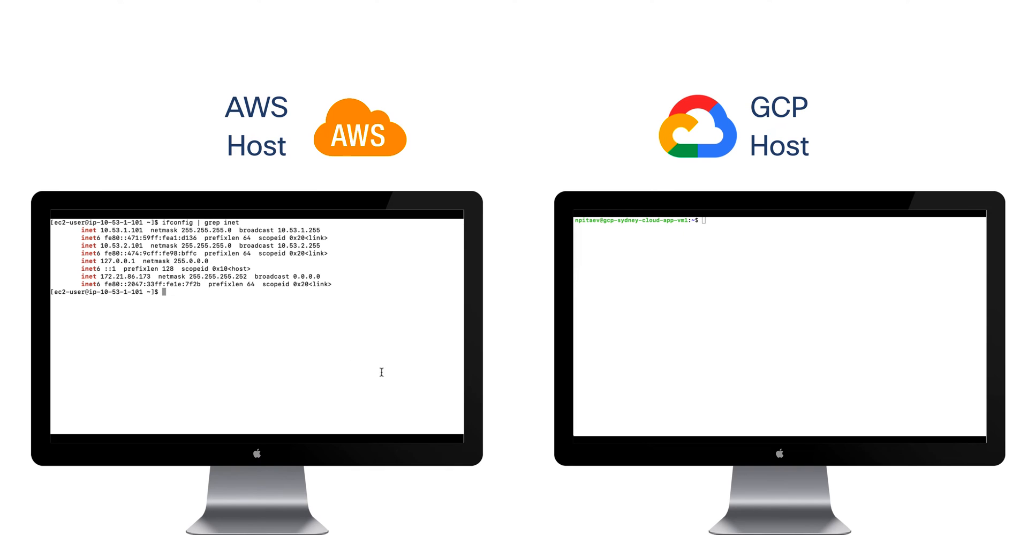
mouse_move(179, 341)
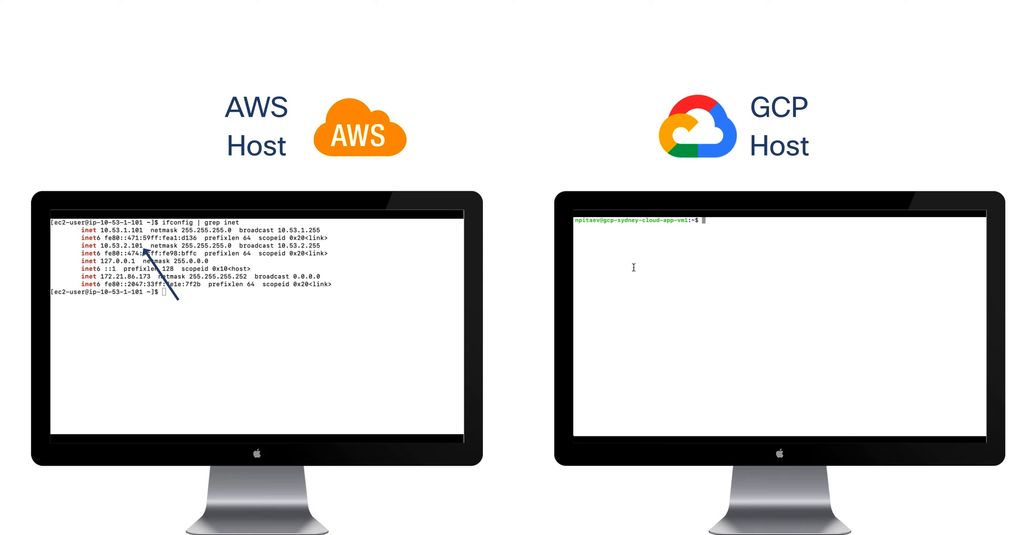
Show the GCP host's 'ip address' and ping 10.33.0.101 from the AWS host.
text(ip address)
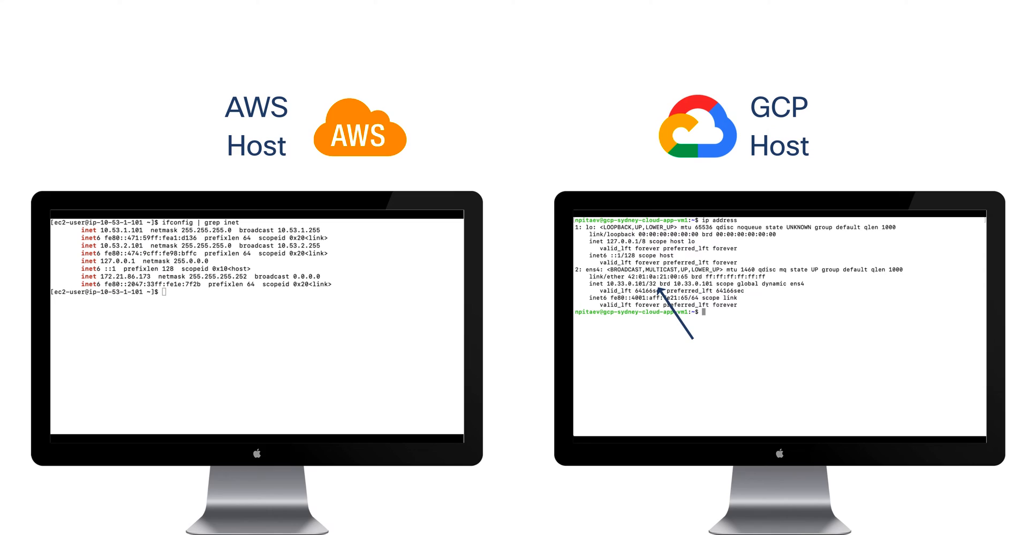
text(p)
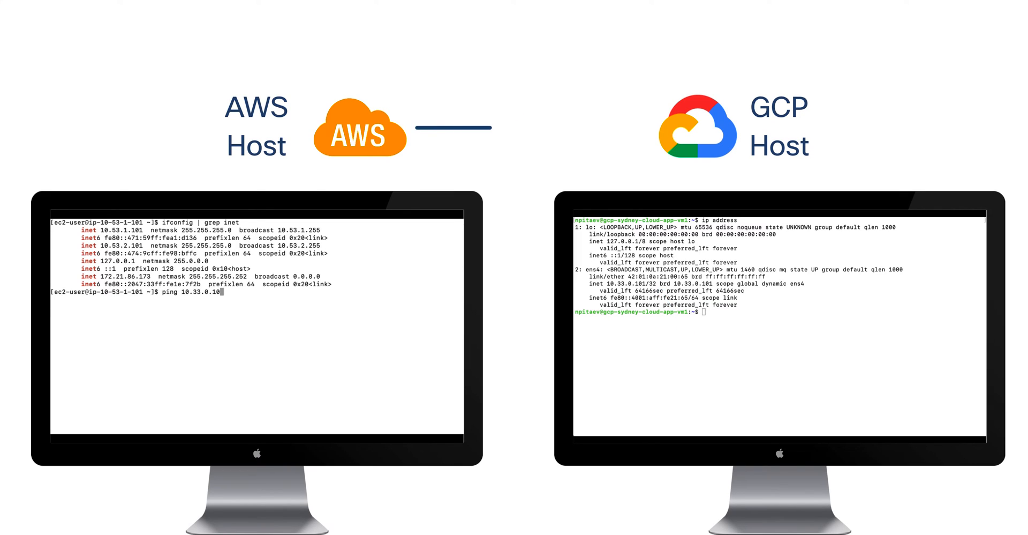
key(Enter)
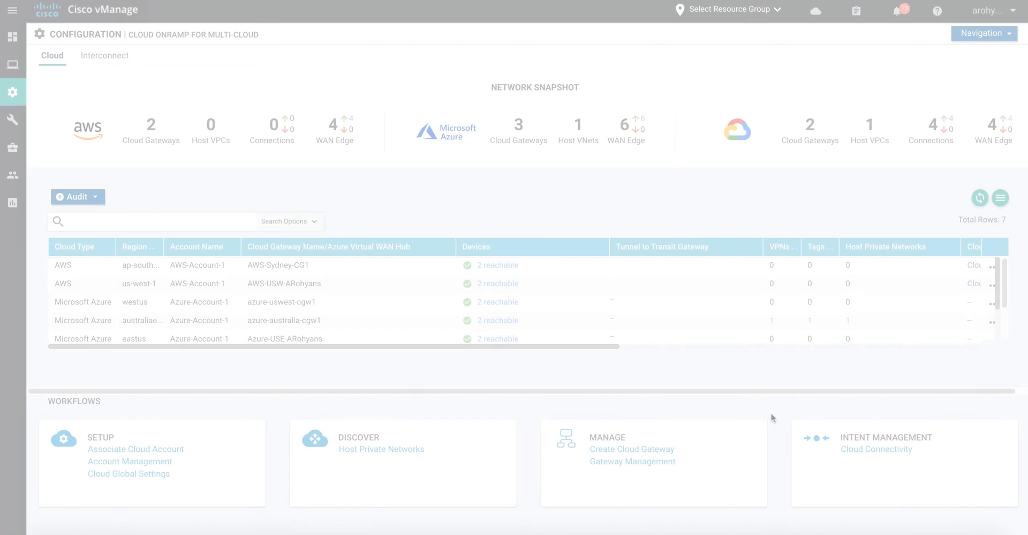
Edit and save the Cloud Connectivity mapping for VPN10 to the cloud VPCs.
click(872, 449)
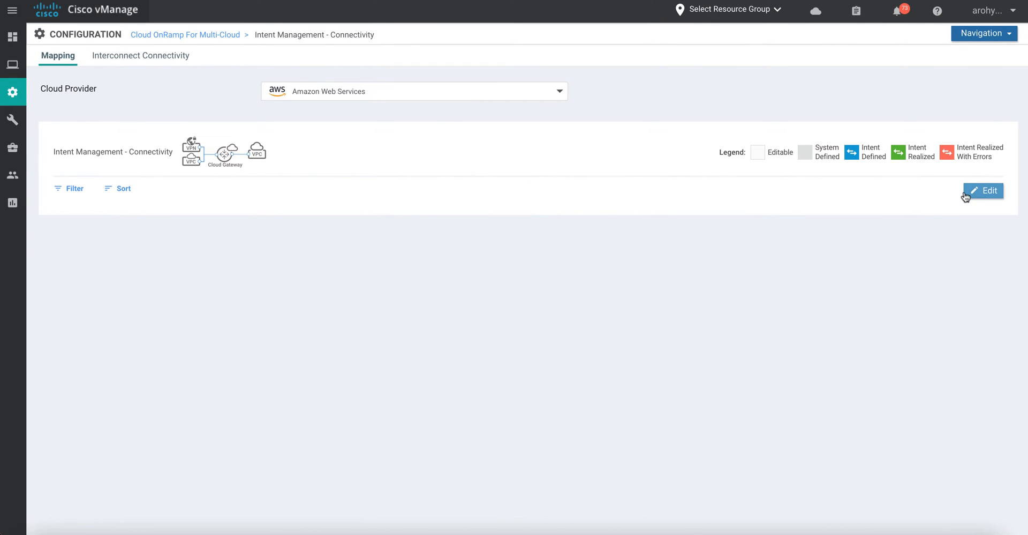
click(983, 191)
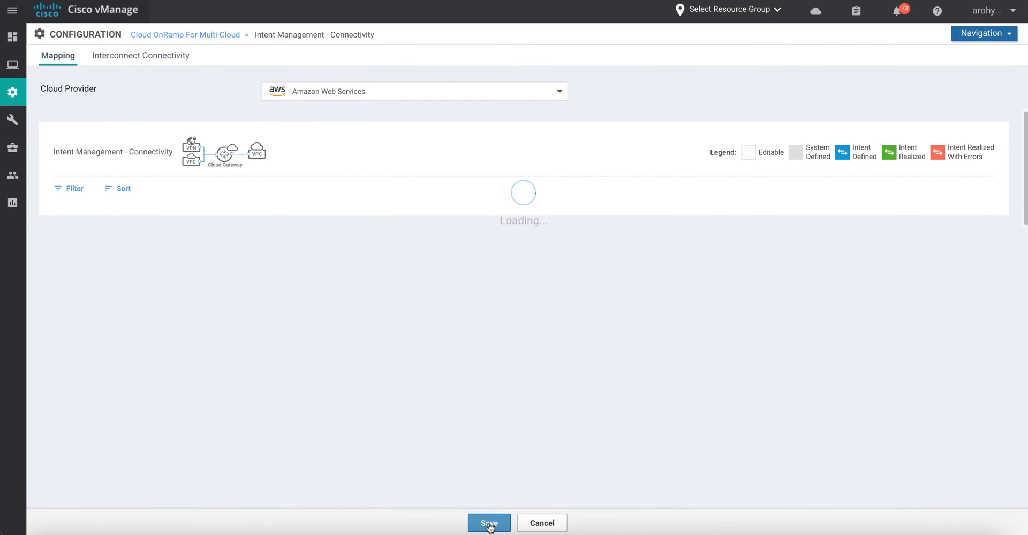
click(488, 522)
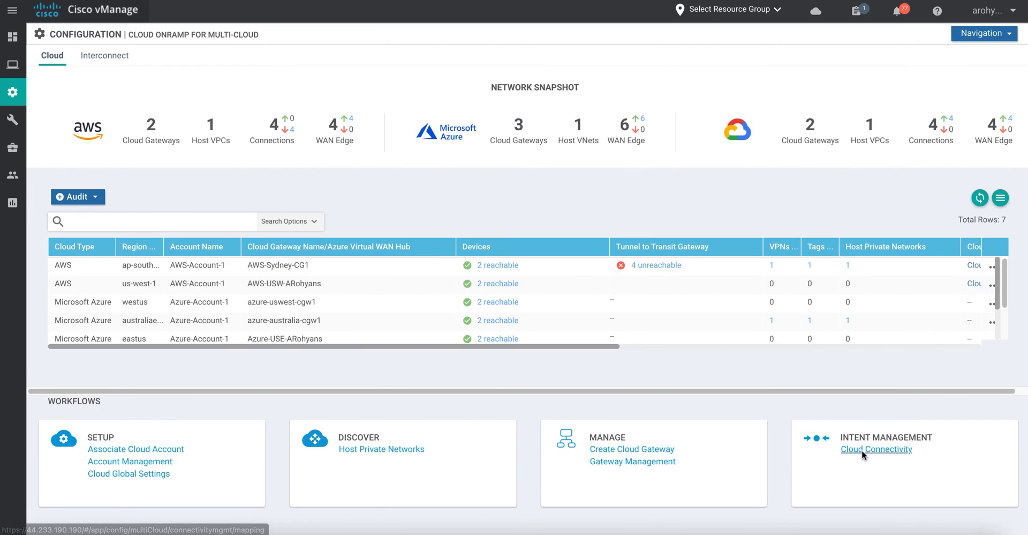
Reopen Cloud Connectivity and confirm the VPN10 intent mapping.
click(876, 449)
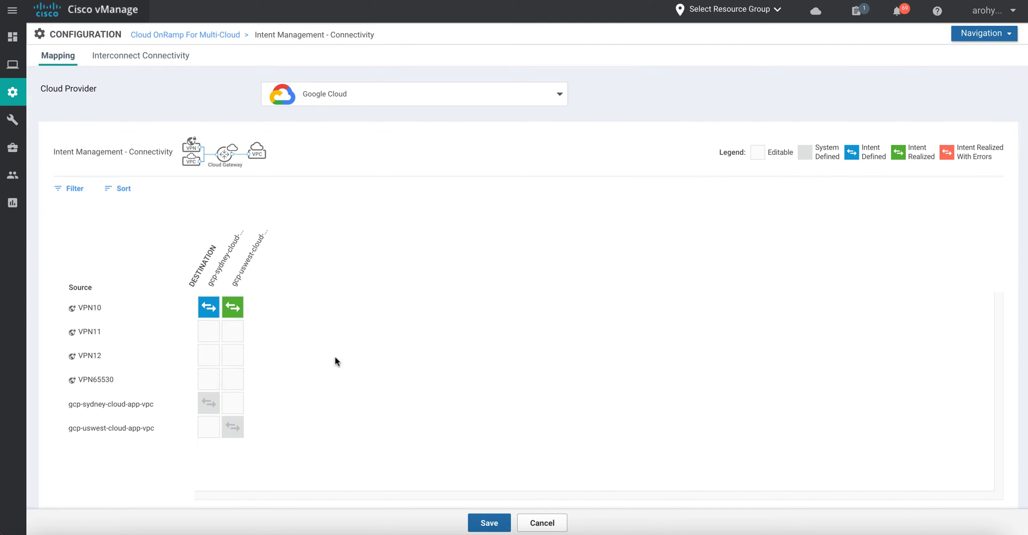
click(488, 522)
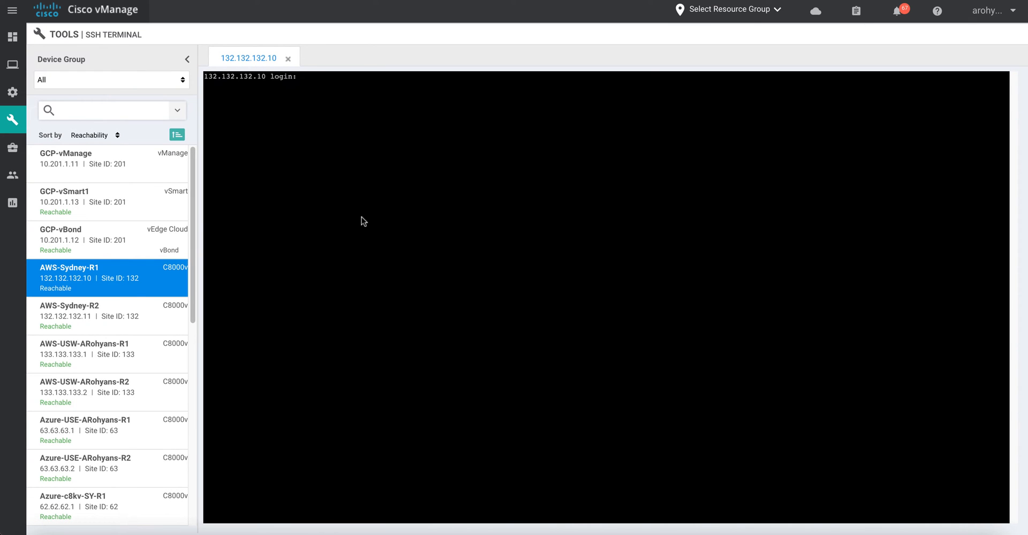
Log in as admin on AWS-Sydney-R1, run show ip route, and enter the password for a gcp-sydney-r1 SSH session.
text(admin)
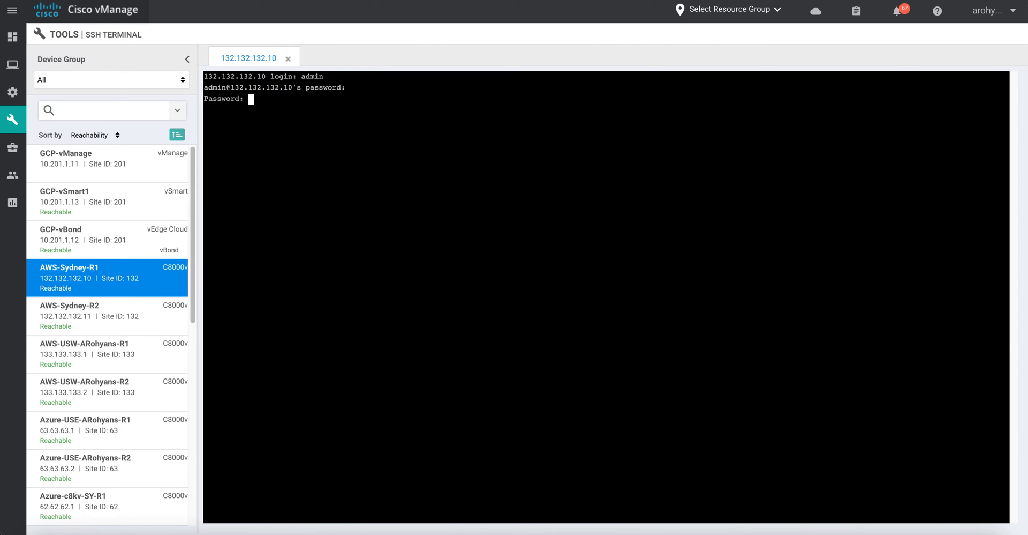
text(show ip route)
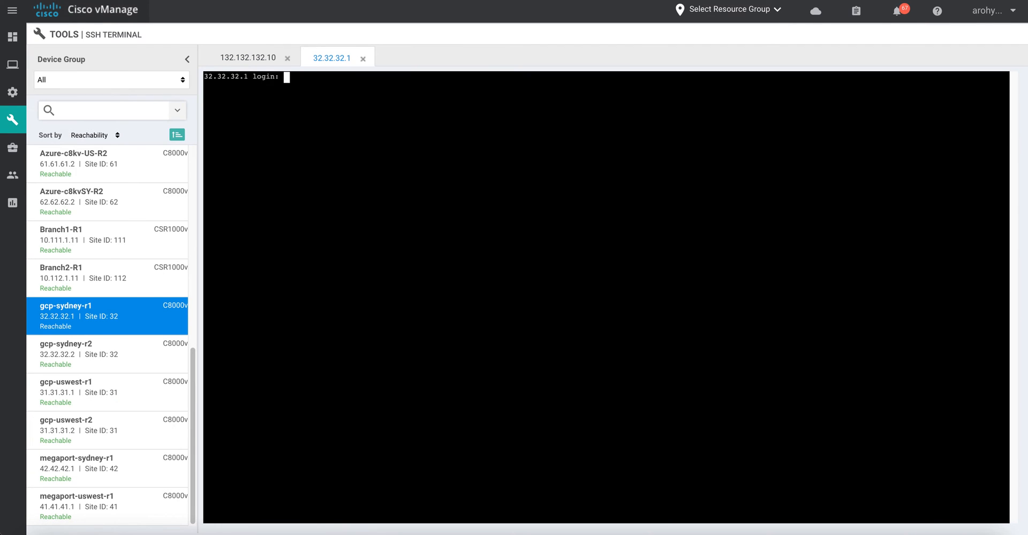
text(arohyans)
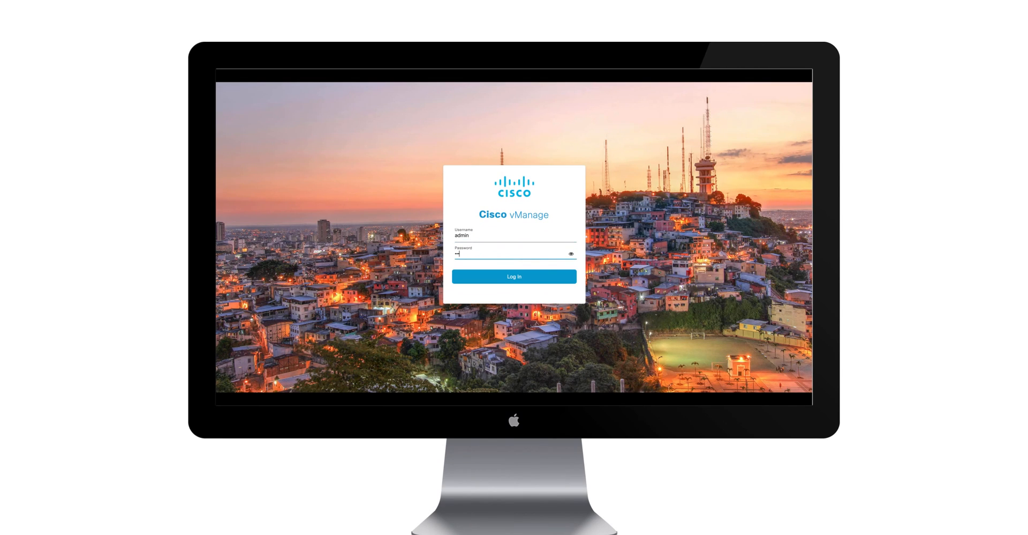
Sign in and reach Cloud OnRamp for Multi-Cloud's Discover Host Private Networks from the navigation menu.
click(514, 276)
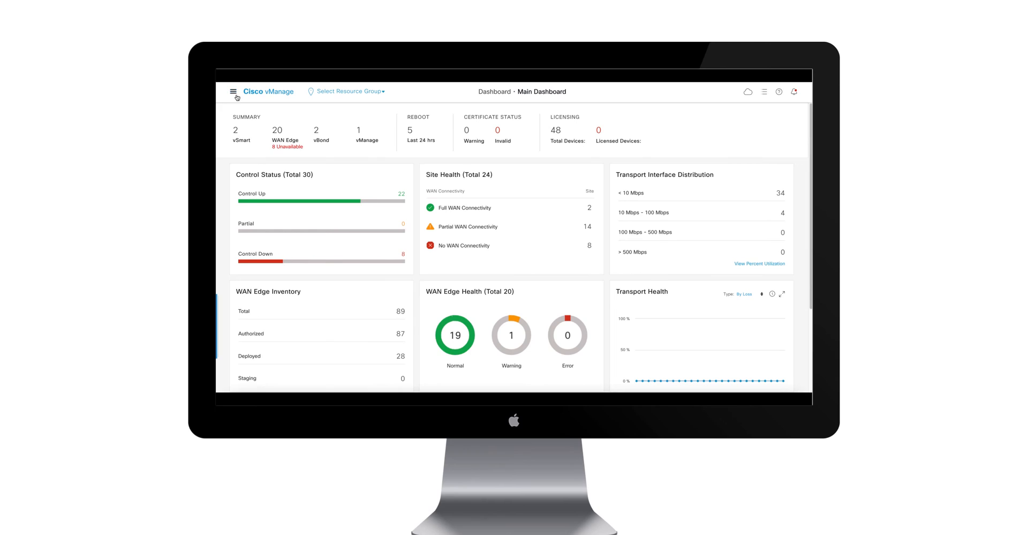
click(235, 91)
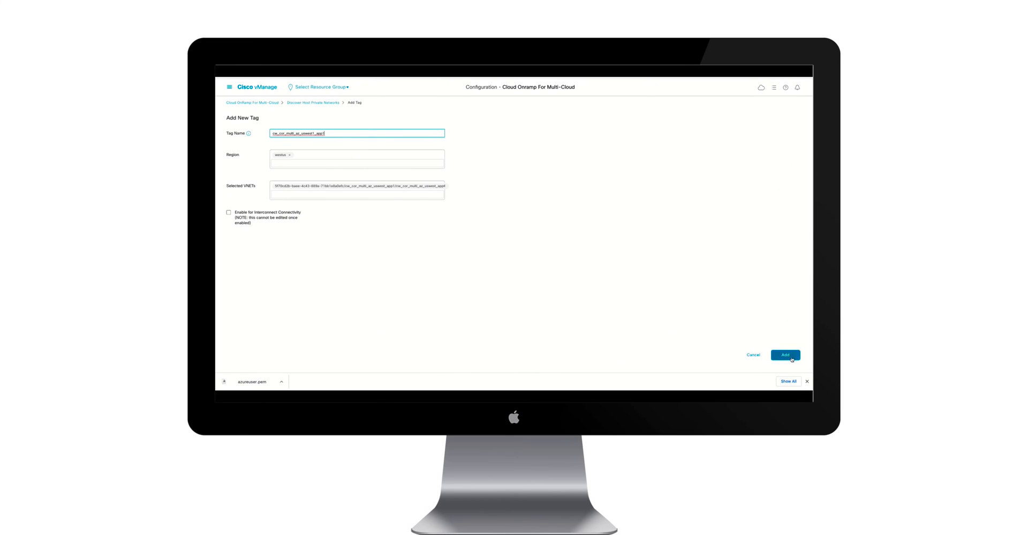
Add the new host-network tag for the selected eastus private VNets.
click(786, 355)
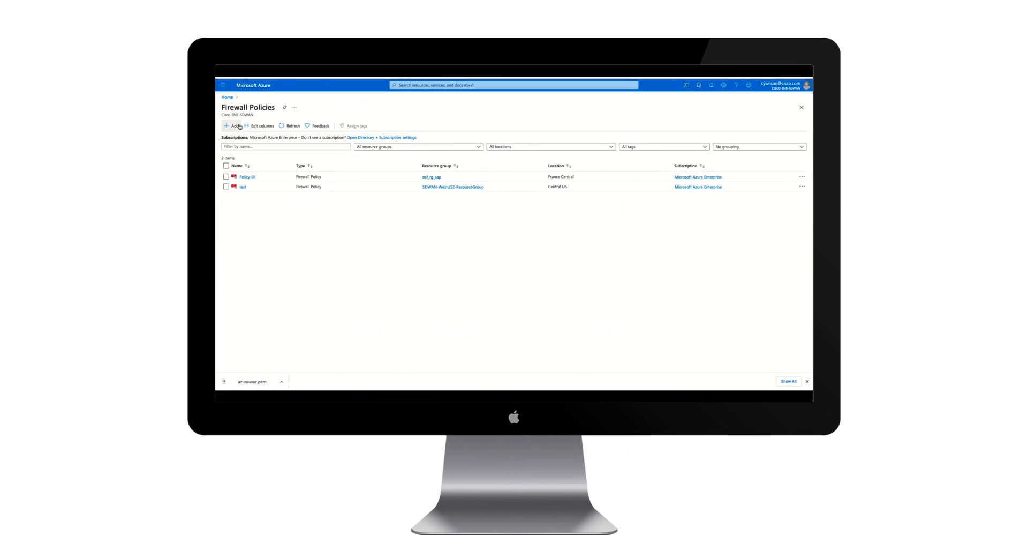
Create a firewall policy in a chosen resource group with a Network rule collection of priority 100, Deny, protocol Any.
click(231, 126)
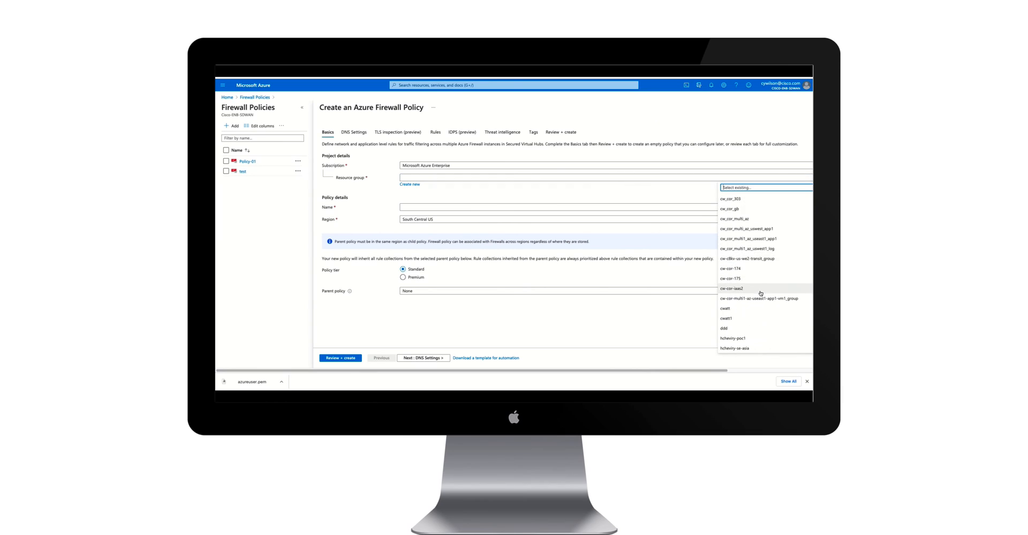
click(744, 228)
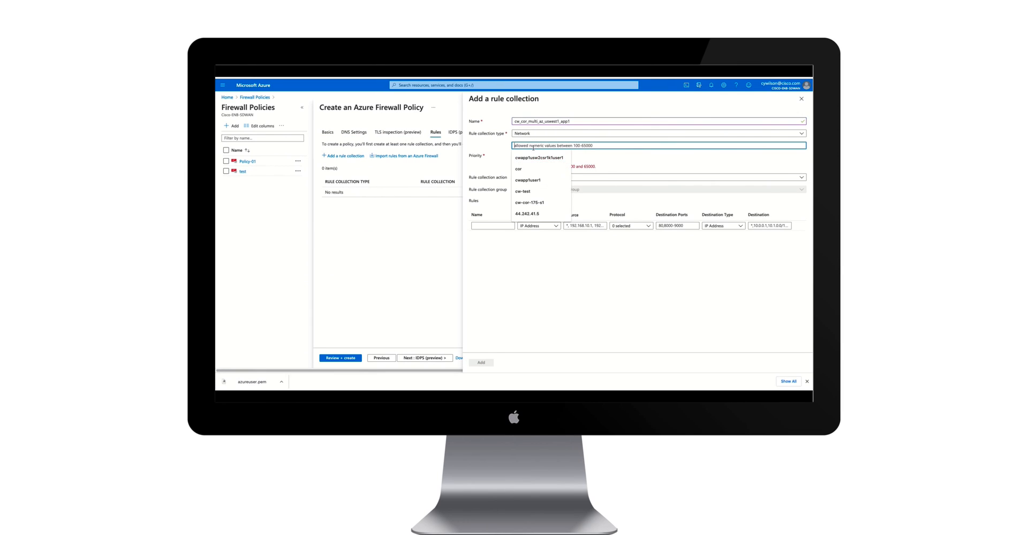
right_click(485, 206)
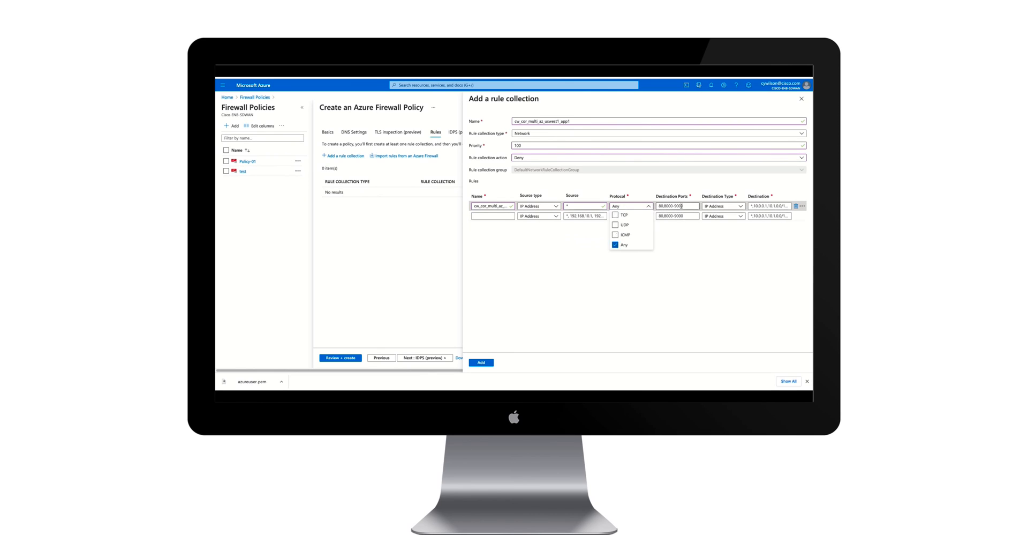
click(624, 244)
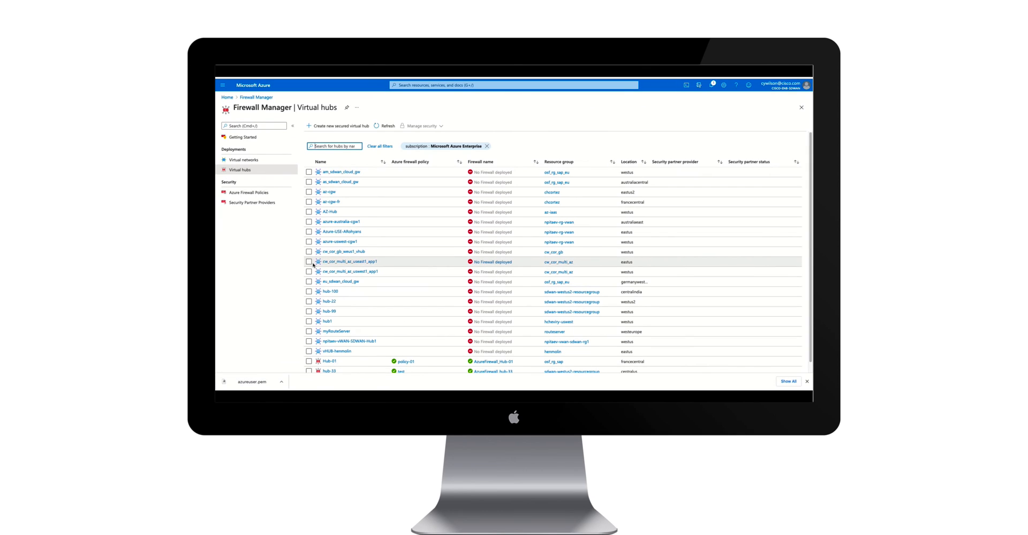
Associate the firewall policy with the cw_cor_multi_az_uswest1_app1 hub through its Security providers.
click(308, 271)
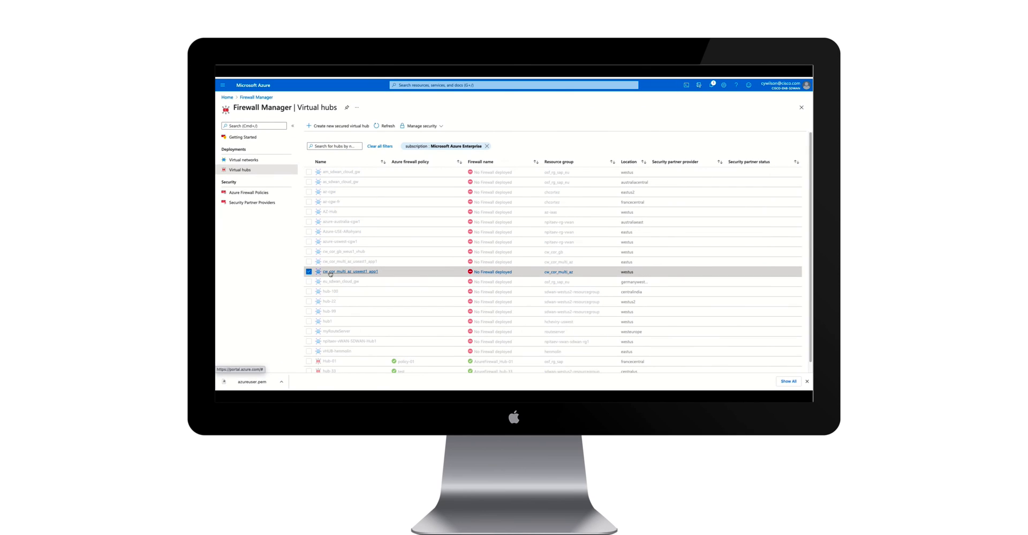
click(349, 271)
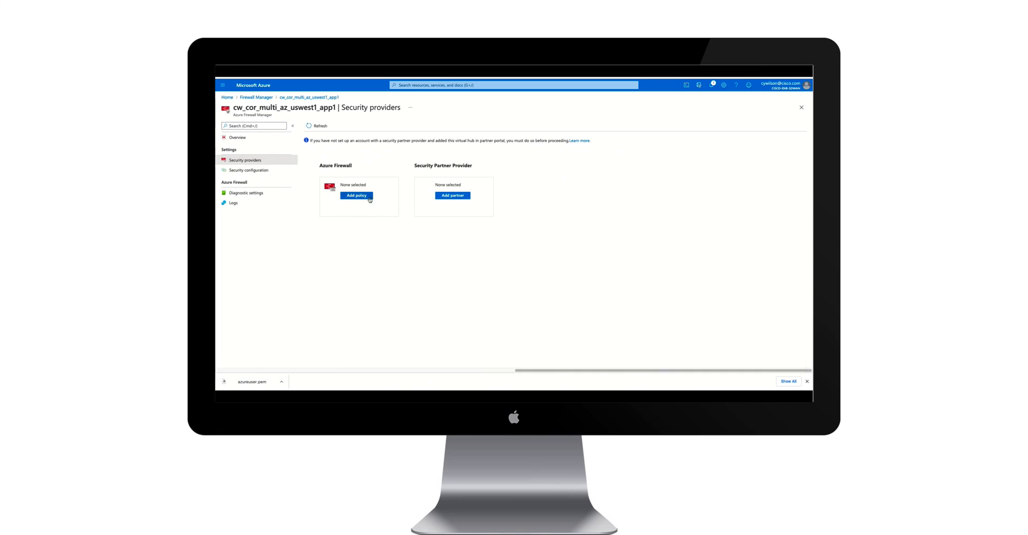
click(355, 195)
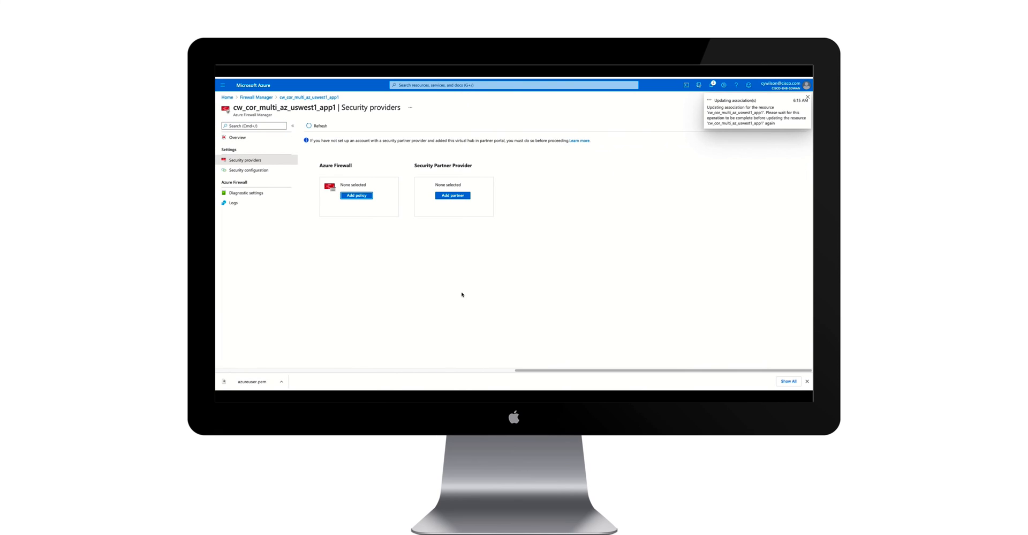
click(807, 97)
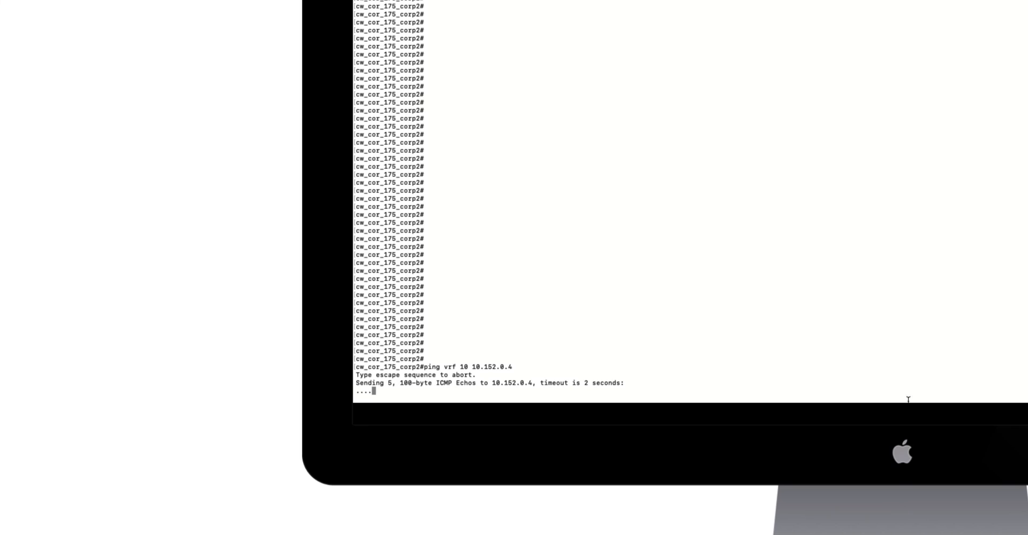
Request the router's VRF 10 routing table with sh ip route vrf 10 after the pings time out.
text(sh ip route vrf 10)
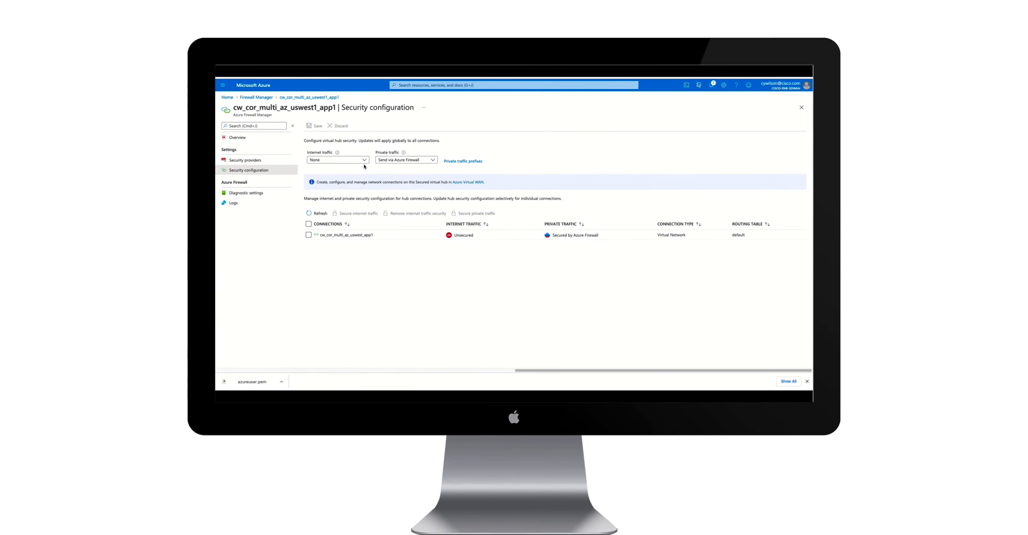
Set the hub connection's private traffic to Send via Azure Firewall and adjust the internet traffic setting.
click(338, 159)
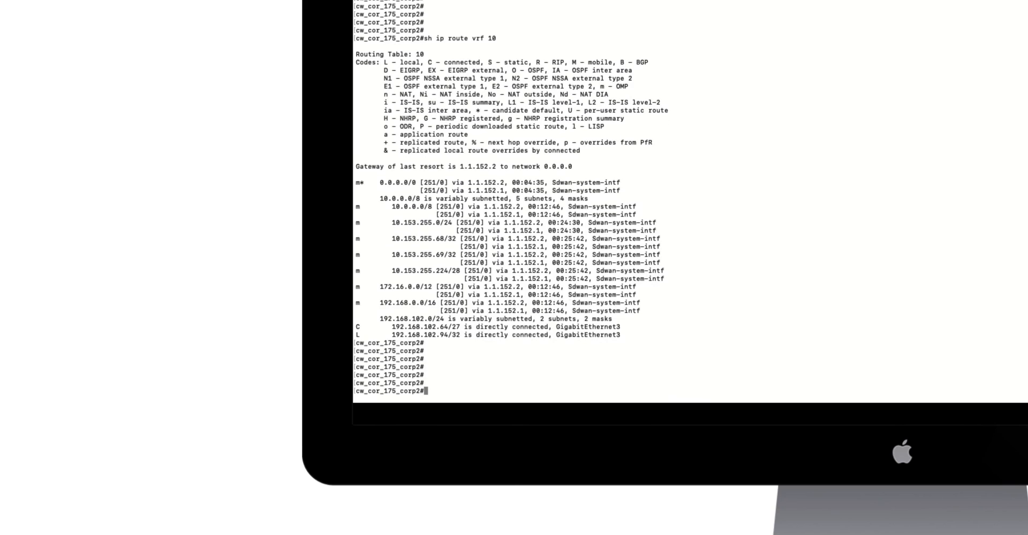
Ping 8.8.8.8 within VRF 10 from the corp router after reviewing its routing table.
text(ping vrf 10 8.8.8.8)
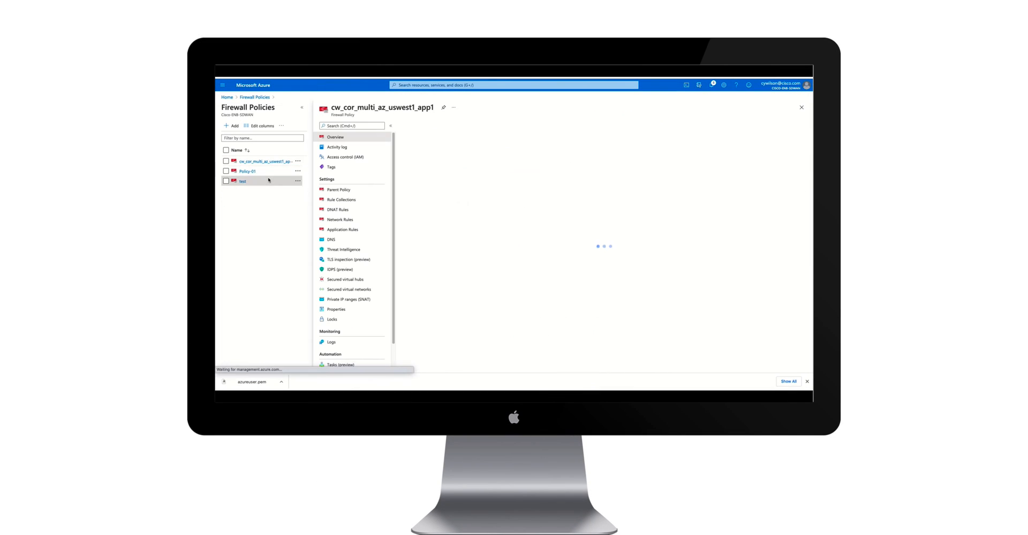
Show the Rule Collections of the cw_cor_multi_az_uswest1_app1 firewall policy.
click(340, 199)
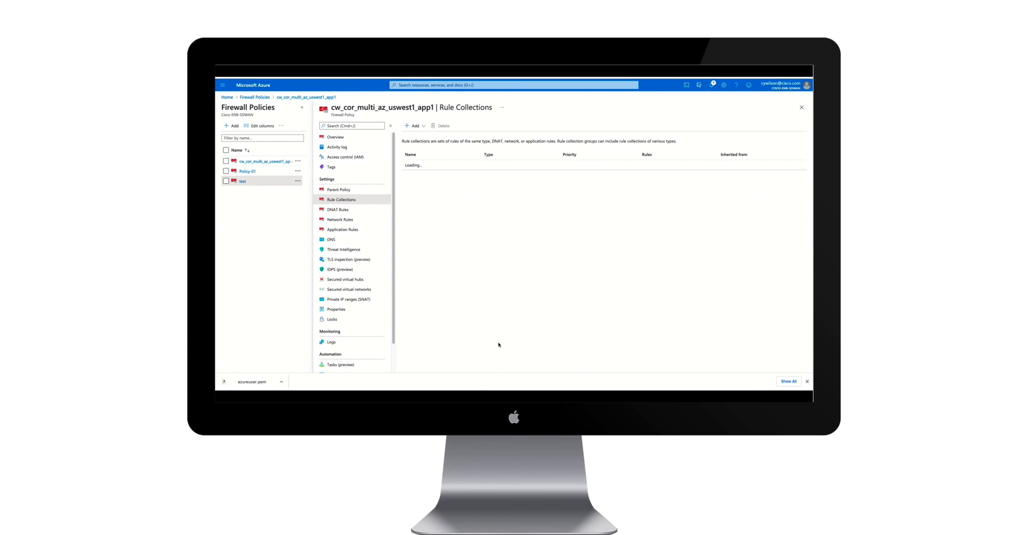
mouse_move(645, 266)
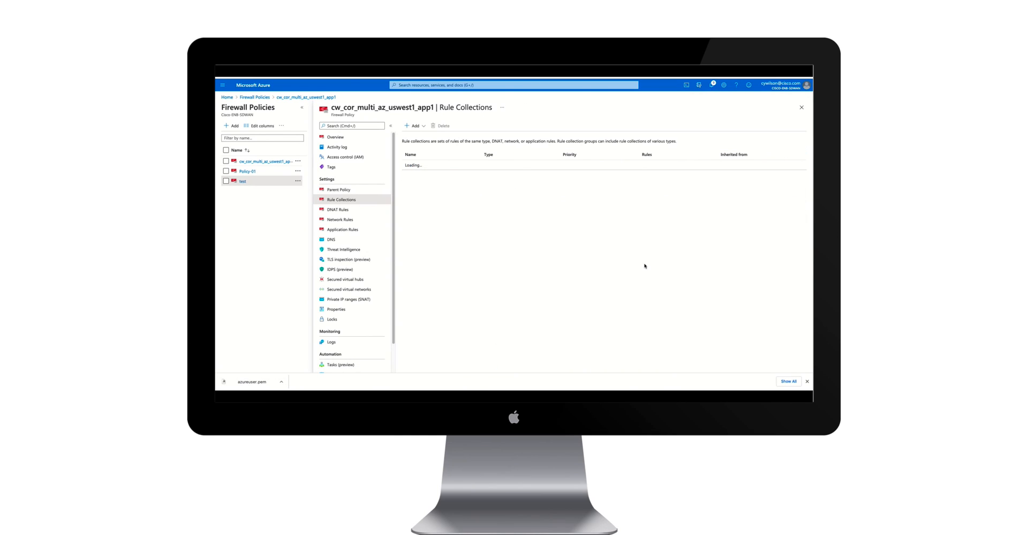